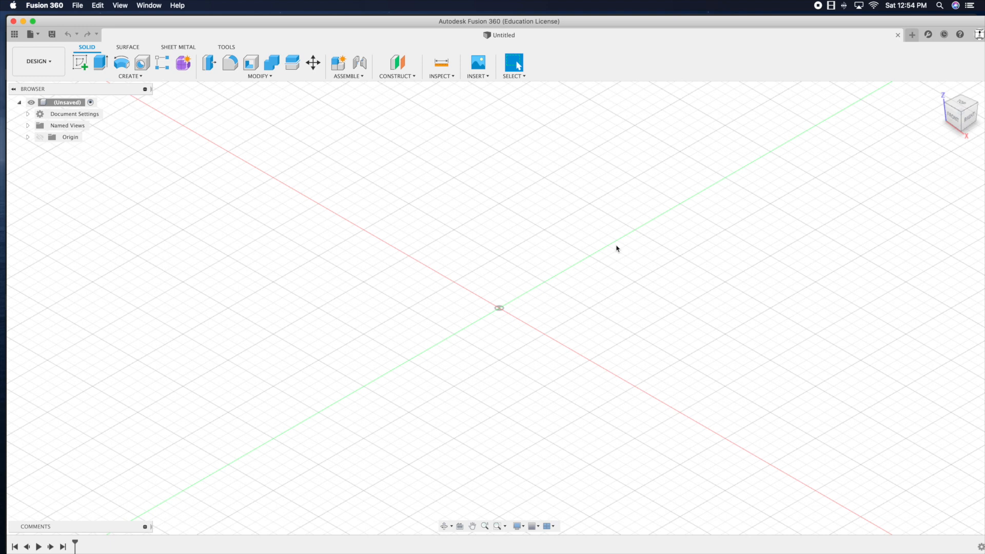
pyautogui.moveTo(425, 231)
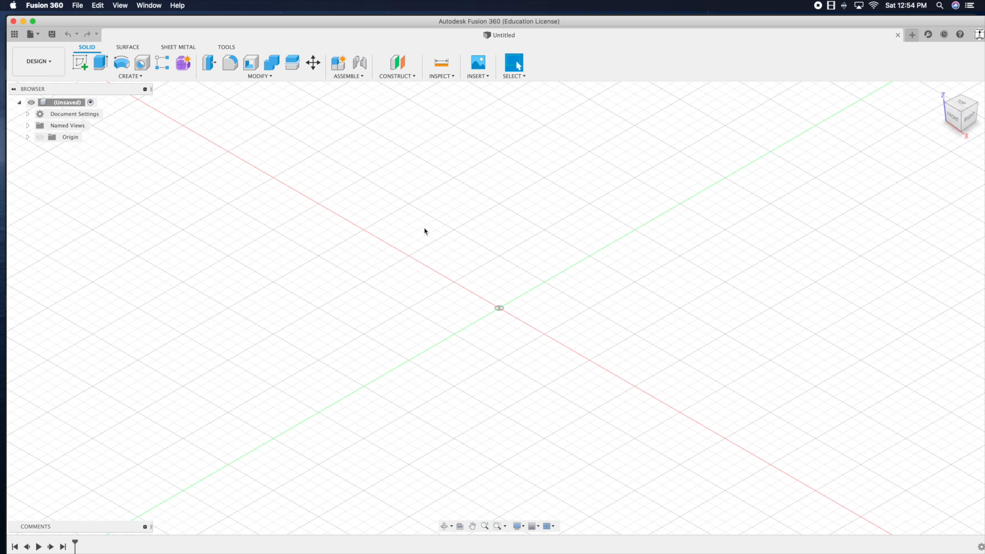
pyautogui.moveTo(421, 206)
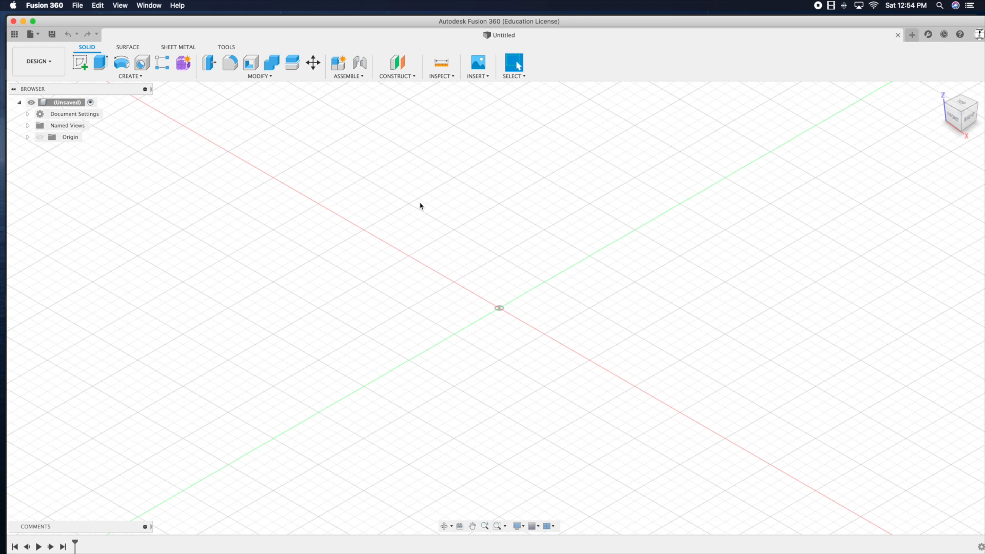
pyautogui.moveTo(409, 214)
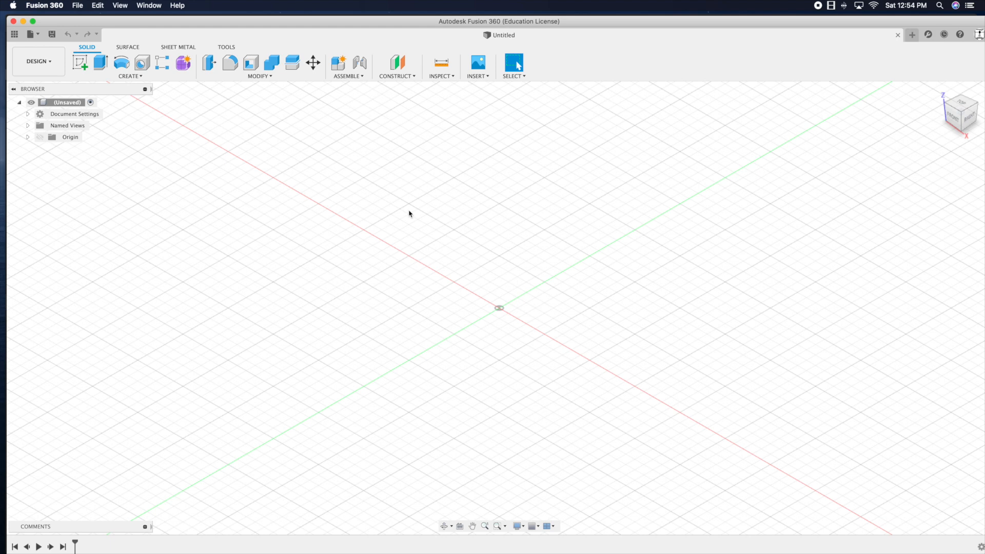
# - Launch the Fusion 360 App Store from the Tools add-ins menu
pyautogui.click(226, 46)
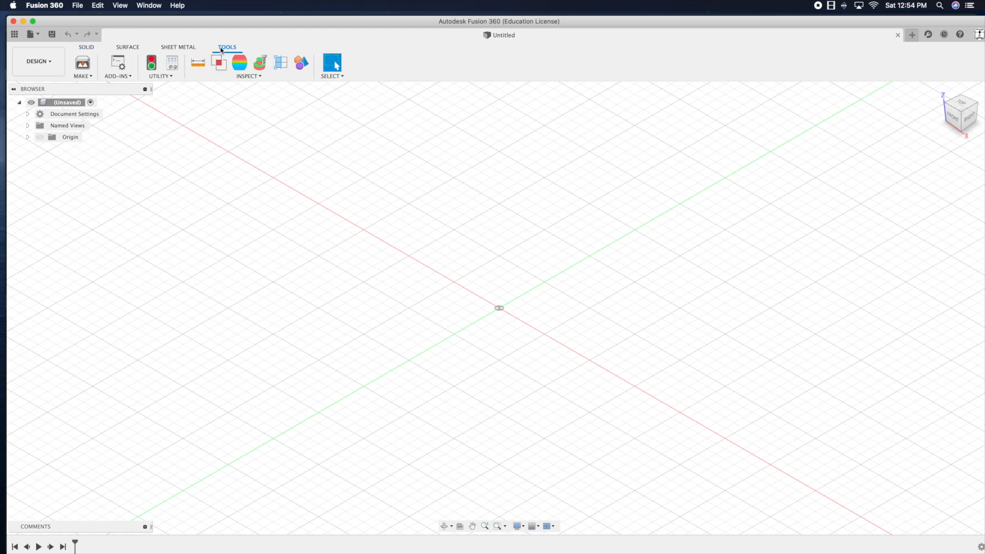
pyautogui.click(117, 68)
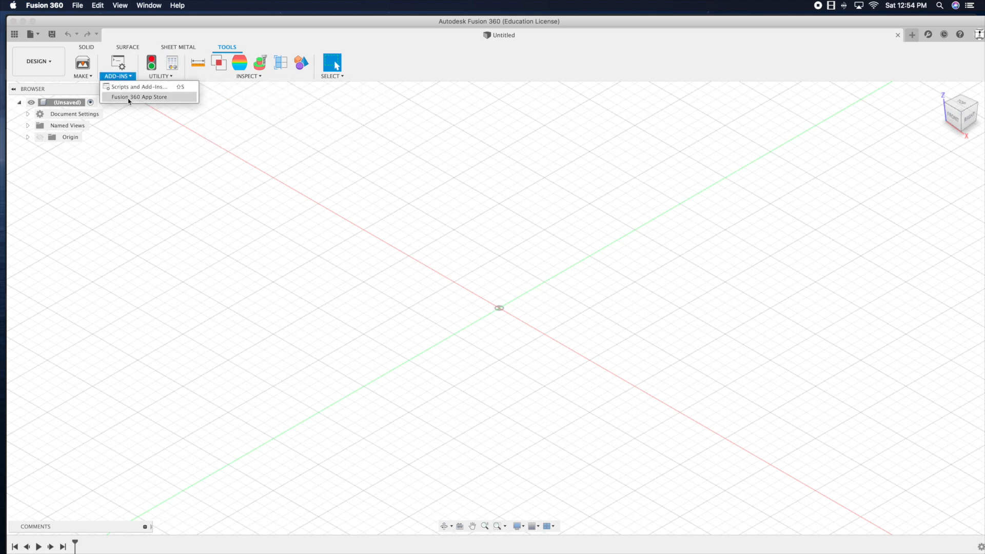
pyautogui.click(141, 96)
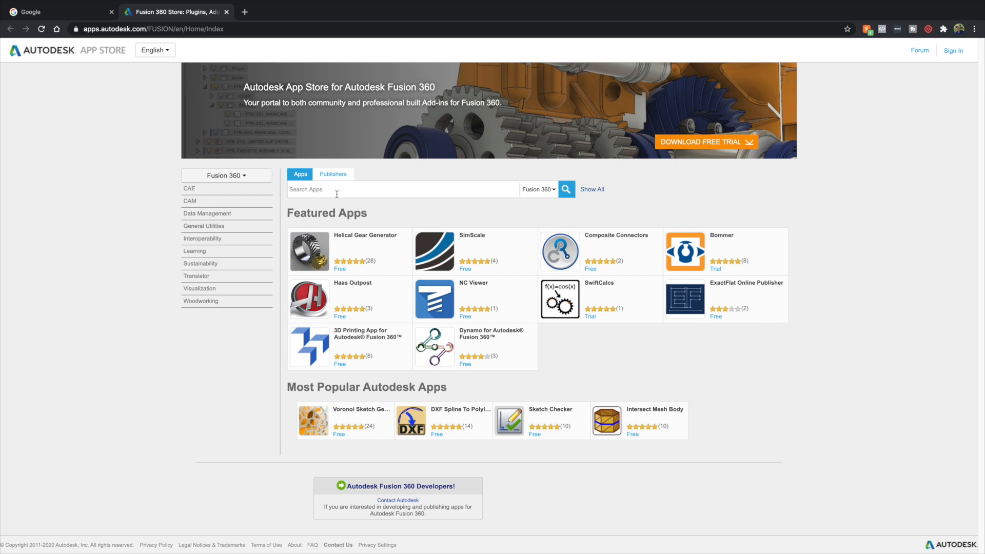
# - Search the store for 'vor', reach the Voronoi Sketch Generator page and start download, prompting sign-in
pyautogui.write('voronoi')
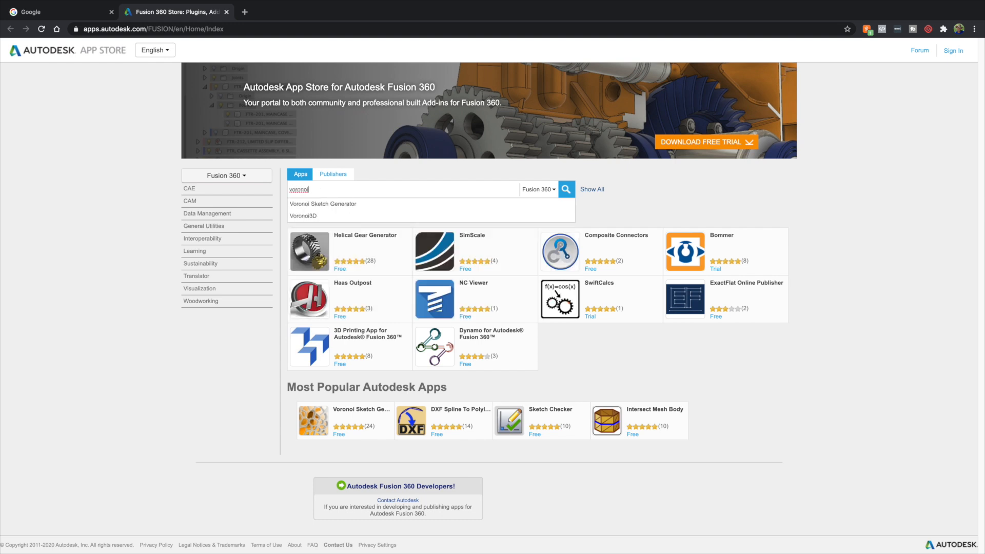
pyautogui.moveTo(336, 205)
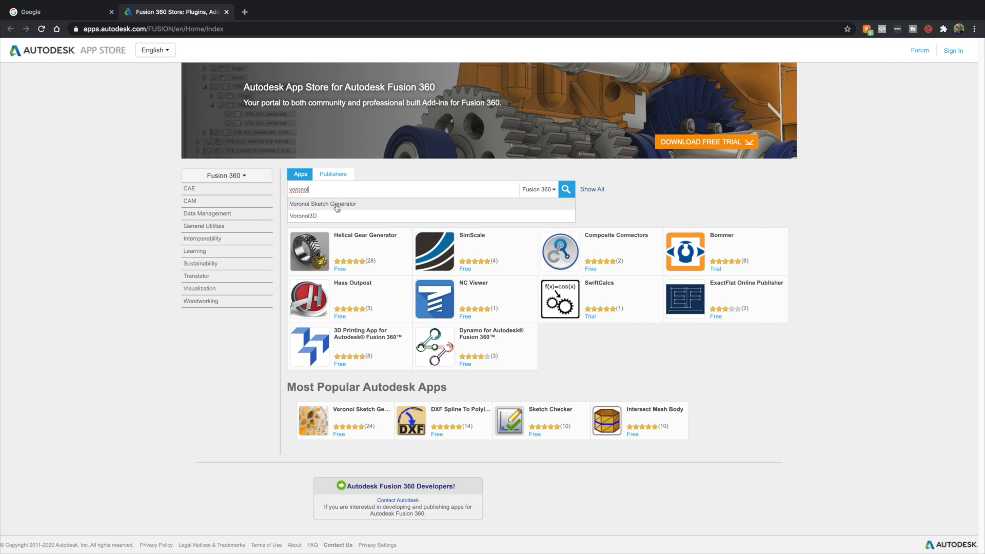
pyautogui.moveTo(346, 217)
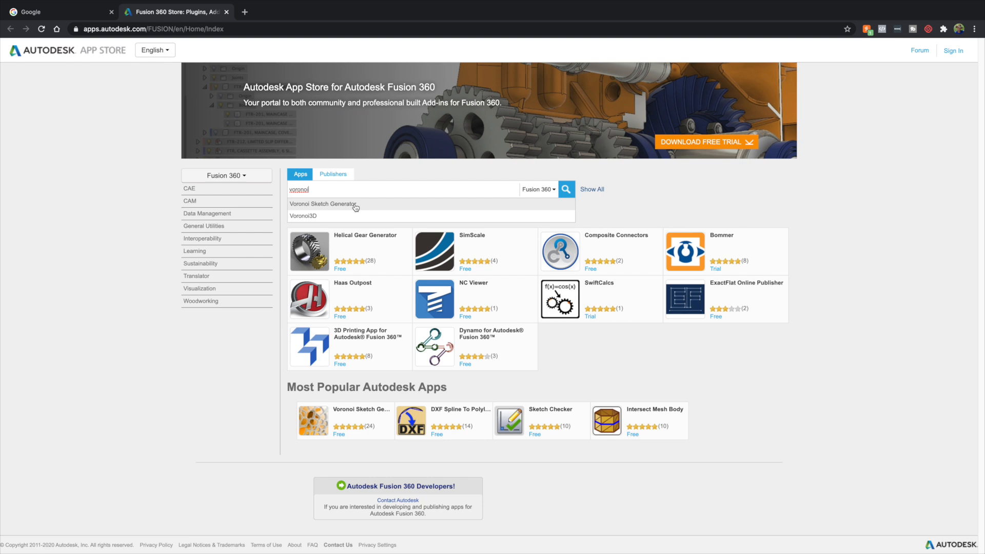
pyautogui.click(323, 203)
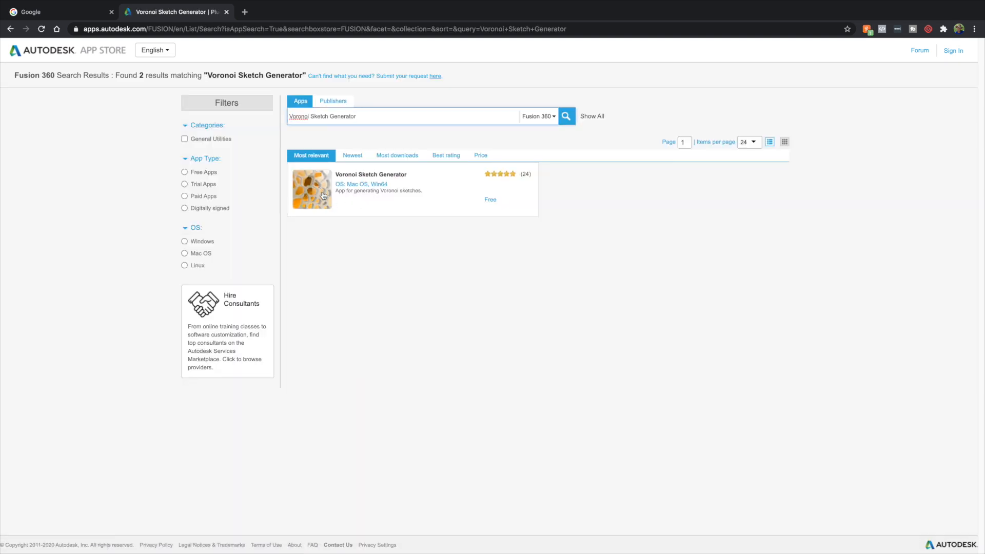
pyautogui.click(370, 174)
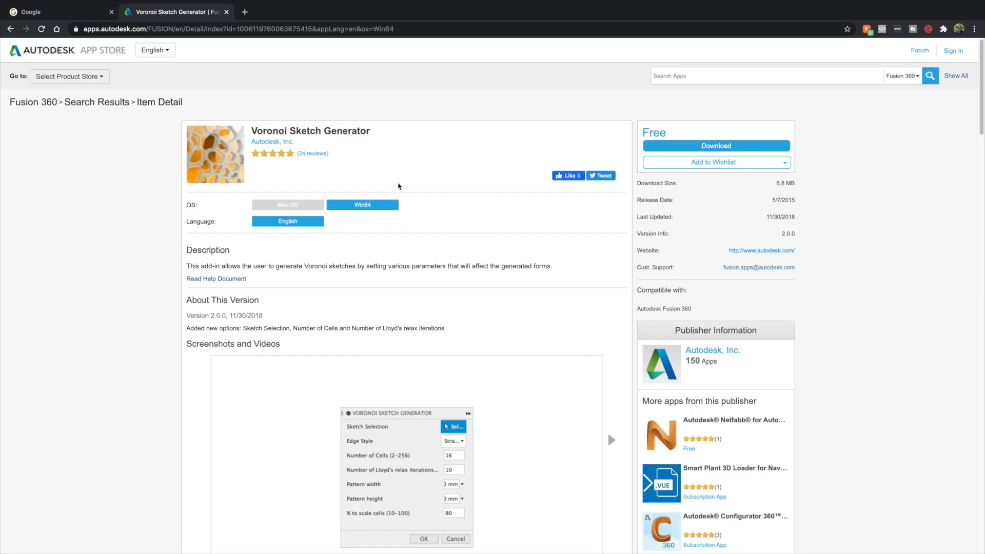
pyautogui.moveTo(288, 204)
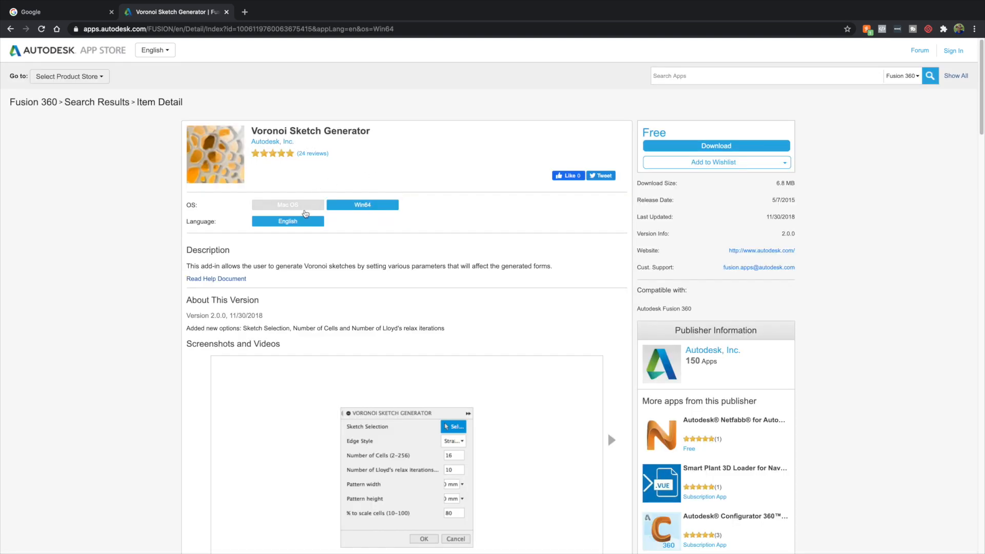
pyautogui.moveTo(365, 195)
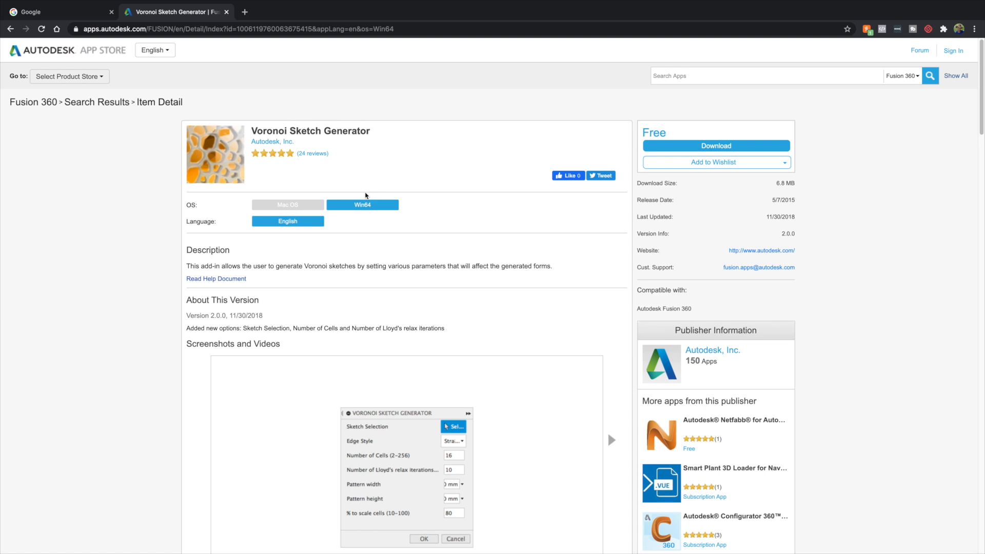
pyautogui.moveTo(700, 138)
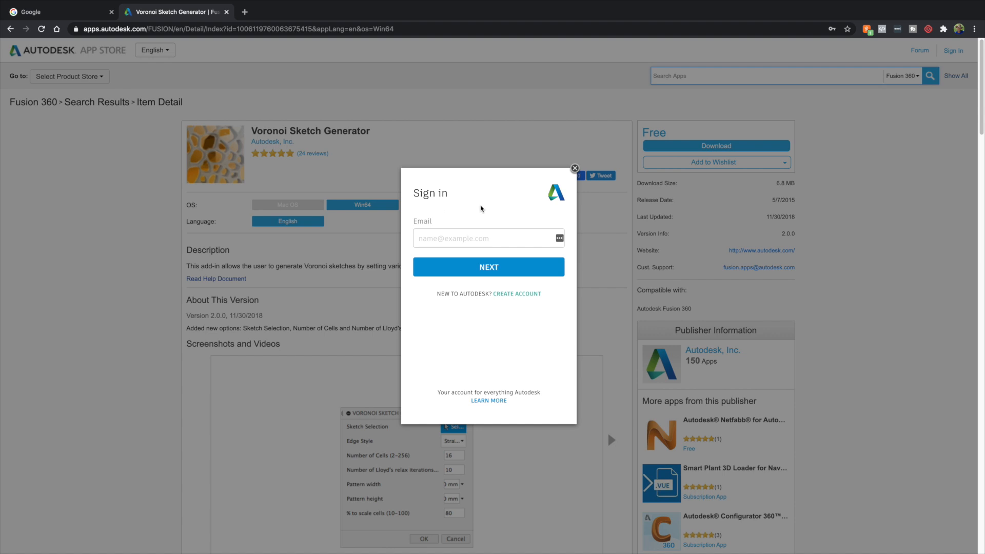
pyautogui.click(573, 168)
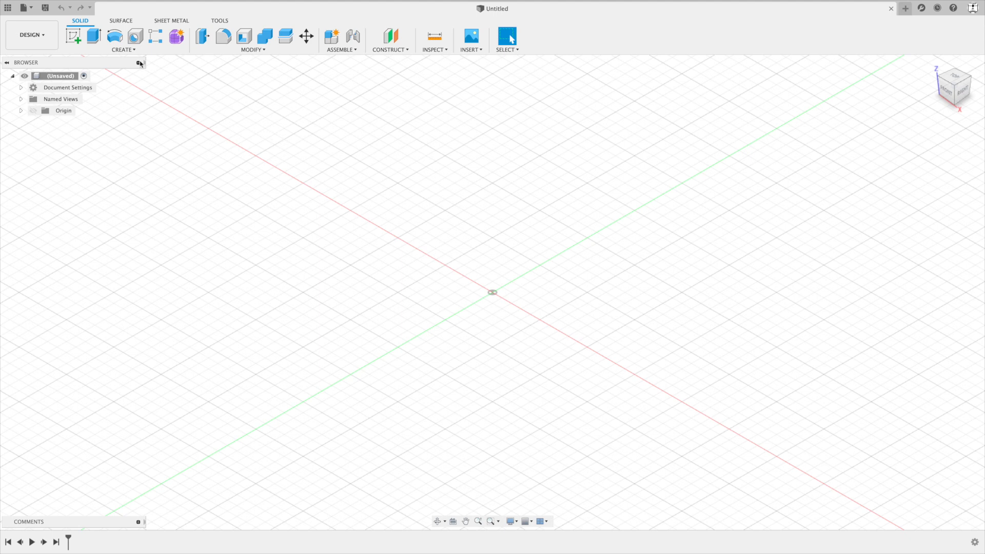
# - Launch Voronoi Sketch Generator from Create and centre its default-settings dialog on the canvas
pyautogui.click(123, 40)
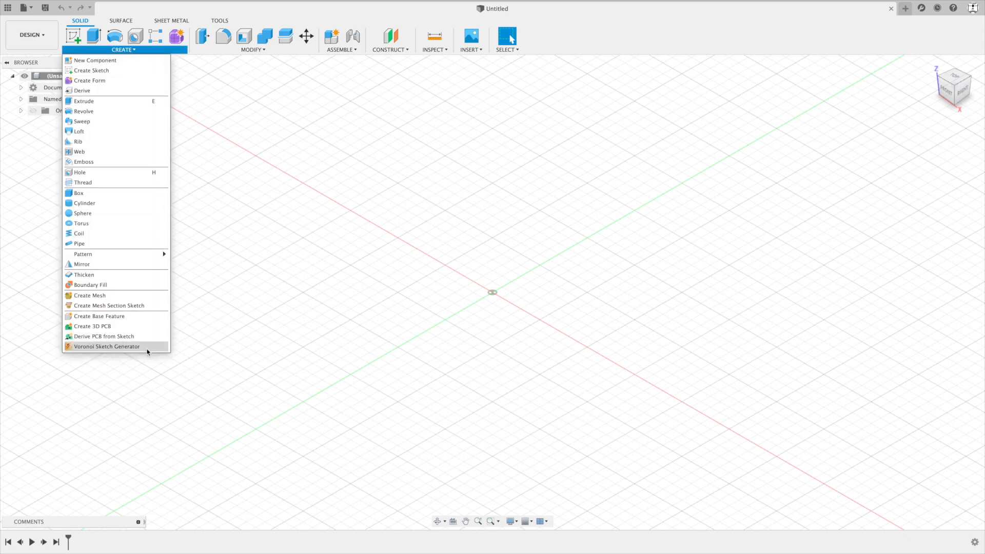
pyautogui.moveTo(131, 351)
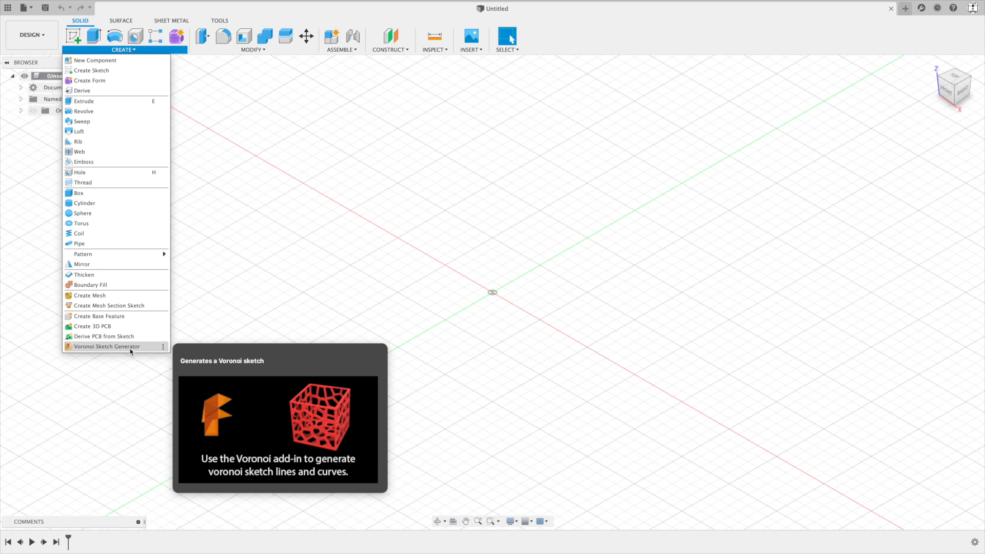
pyautogui.moveTo(143, 351)
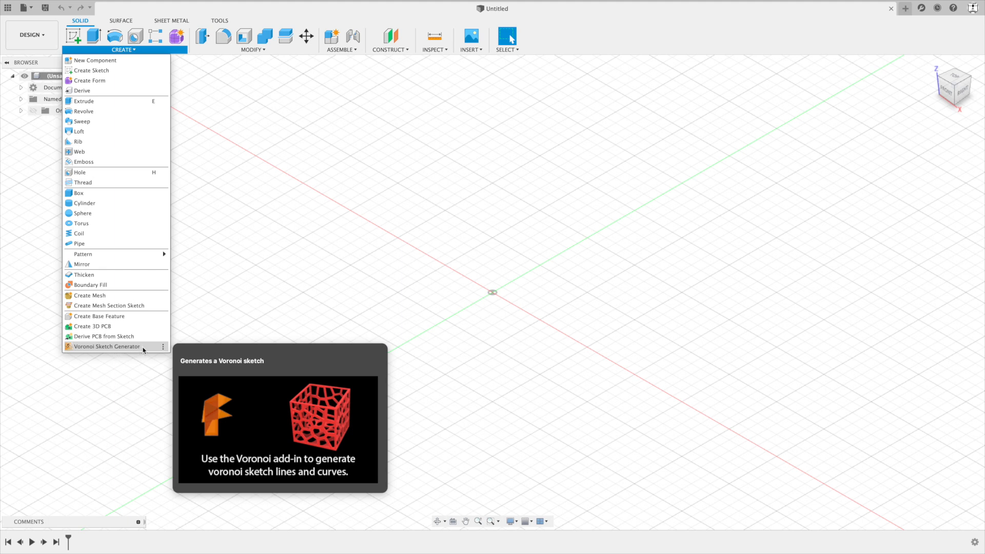
pyautogui.click(107, 346)
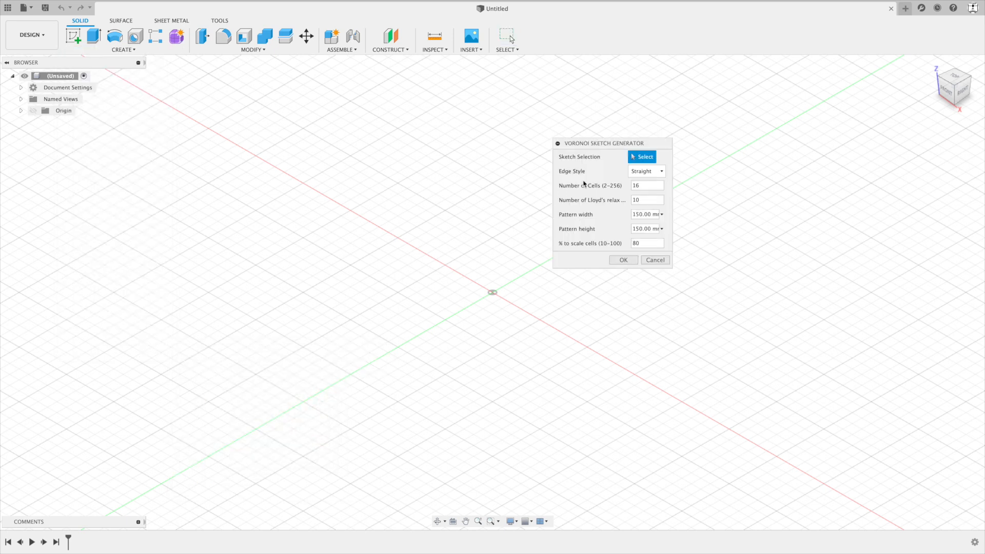
pyautogui.moveTo(608, 143); pyautogui.dragTo(451, 137)
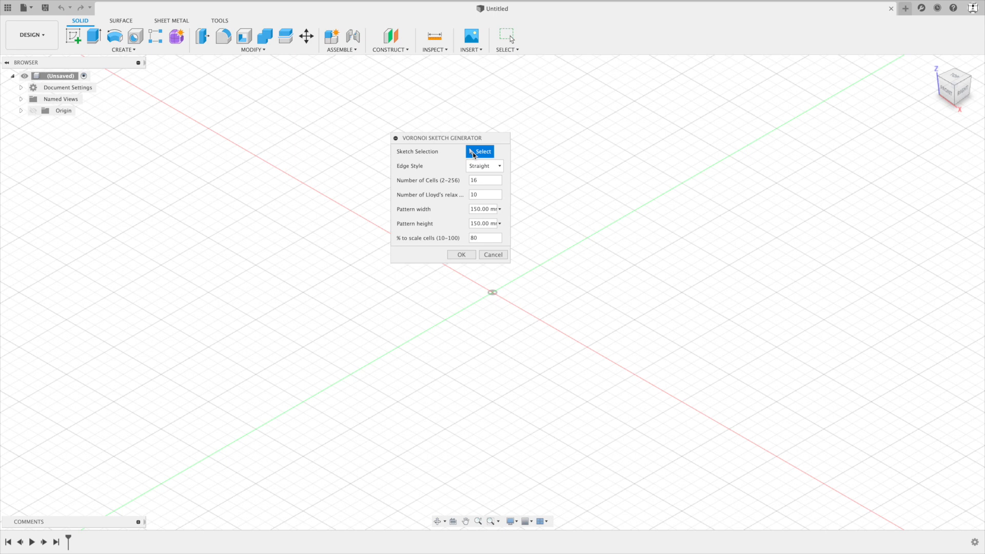
pyautogui.moveTo(455, 158)
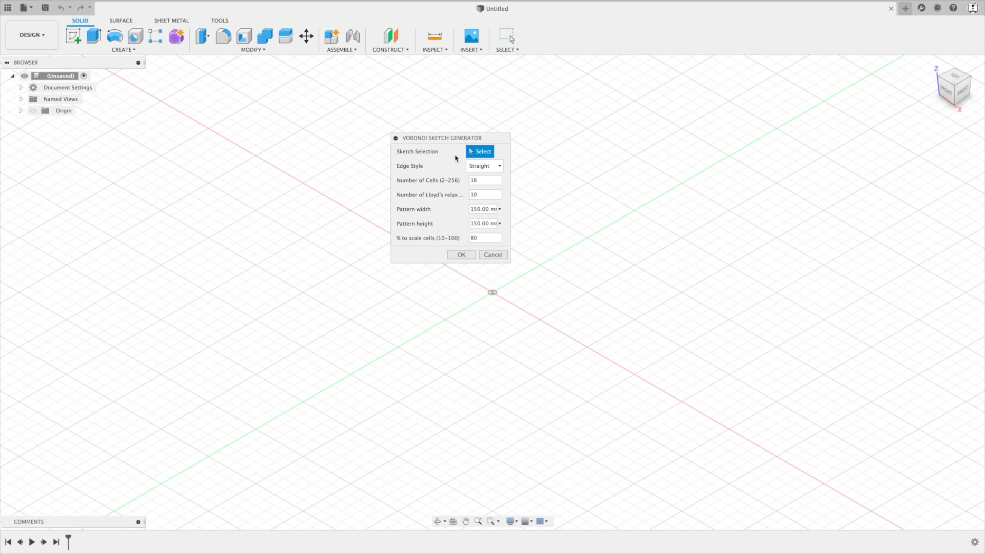
pyautogui.moveTo(522, 299)
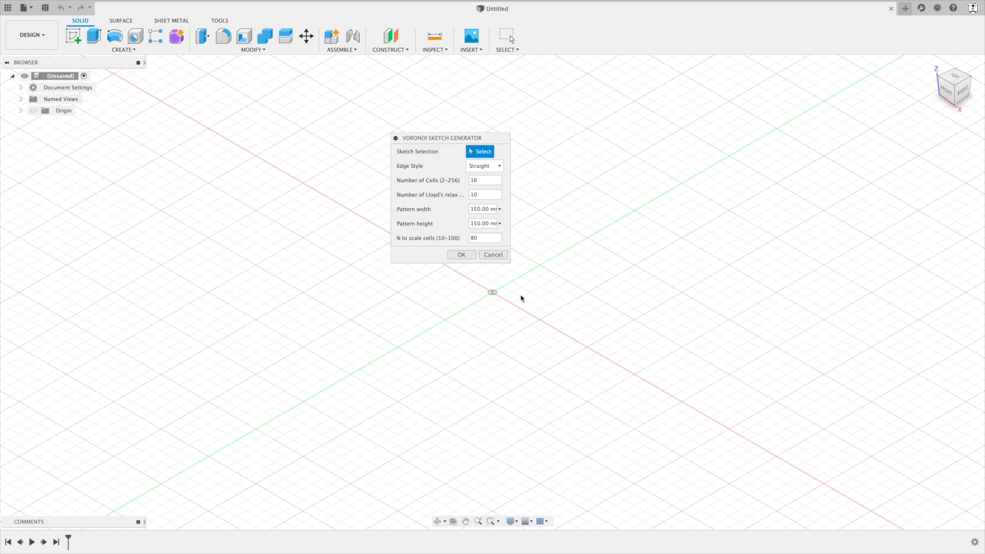
pyautogui.click(483, 166)
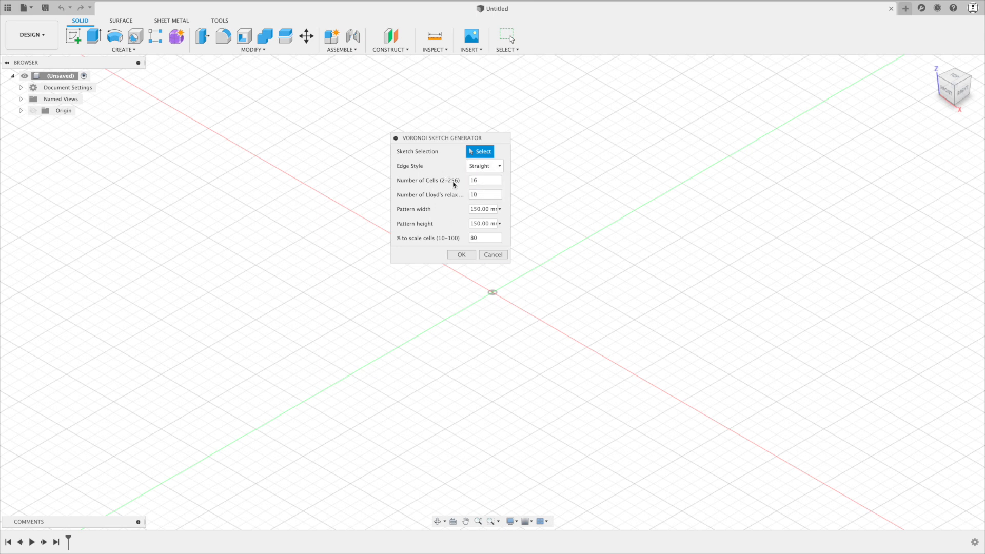
pyautogui.moveTo(430, 194)
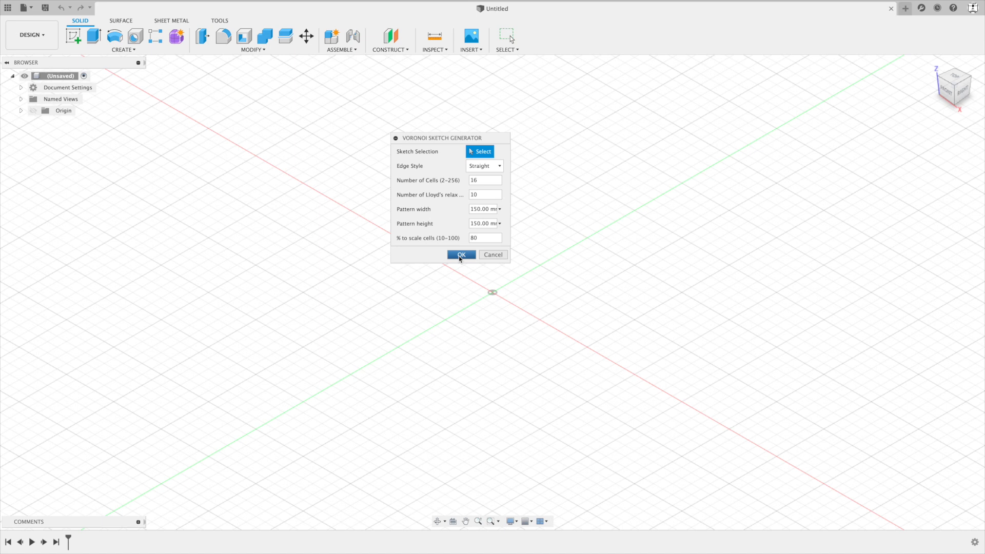
# - Generate the default straight-edged Voronoi sketch inside a 150 mm square
pyautogui.click(460, 255)
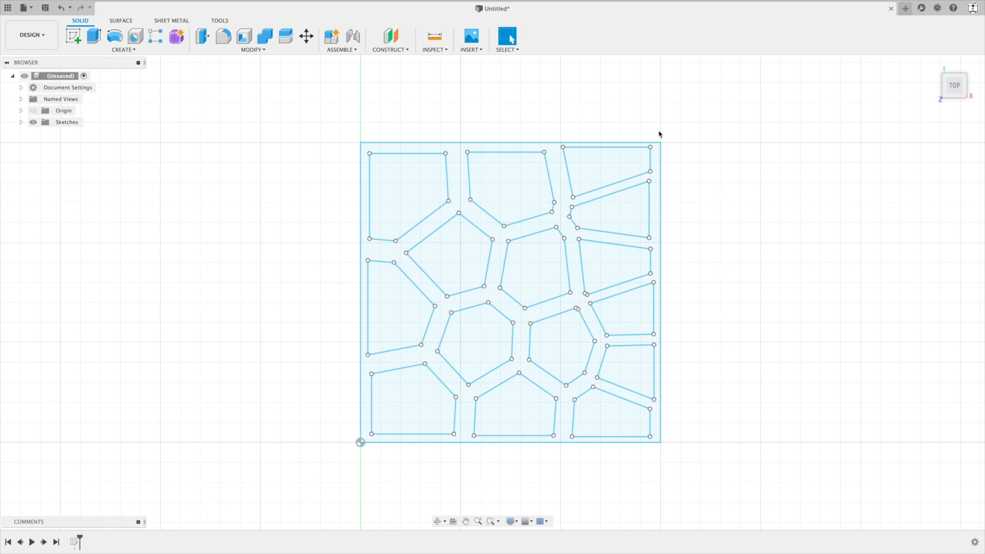
pyautogui.moveTo(749, 360)
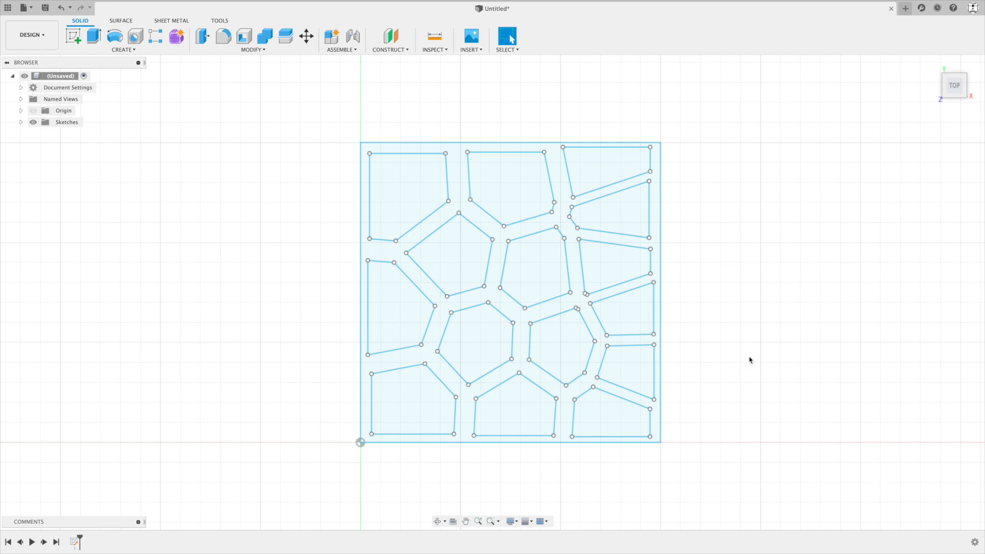
pyautogui.moveTo(345, 151)
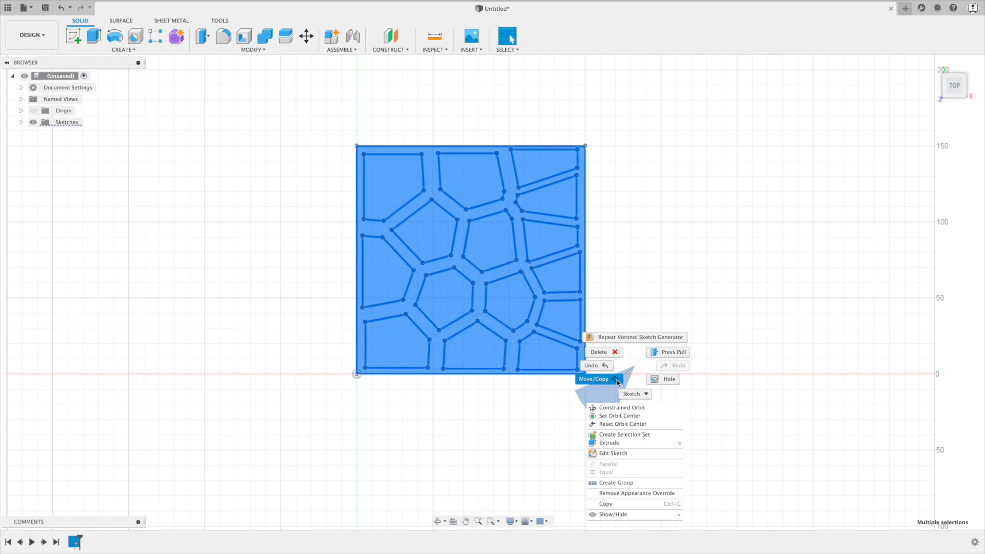
# - Move the whole straight-edged Voronoi pattern to the right along X
pyautogui.click(592, 379)
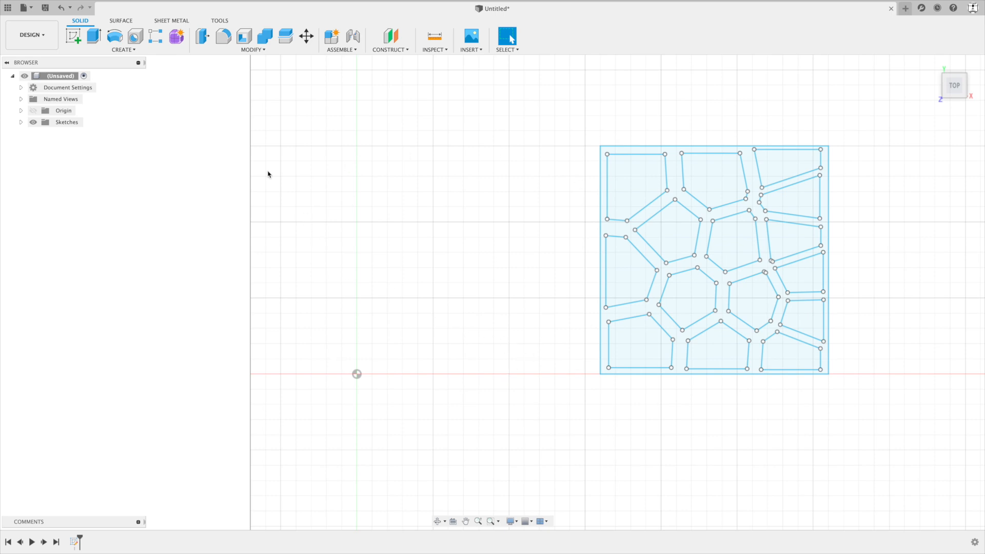
pyautogui.moveTo(119, 56)
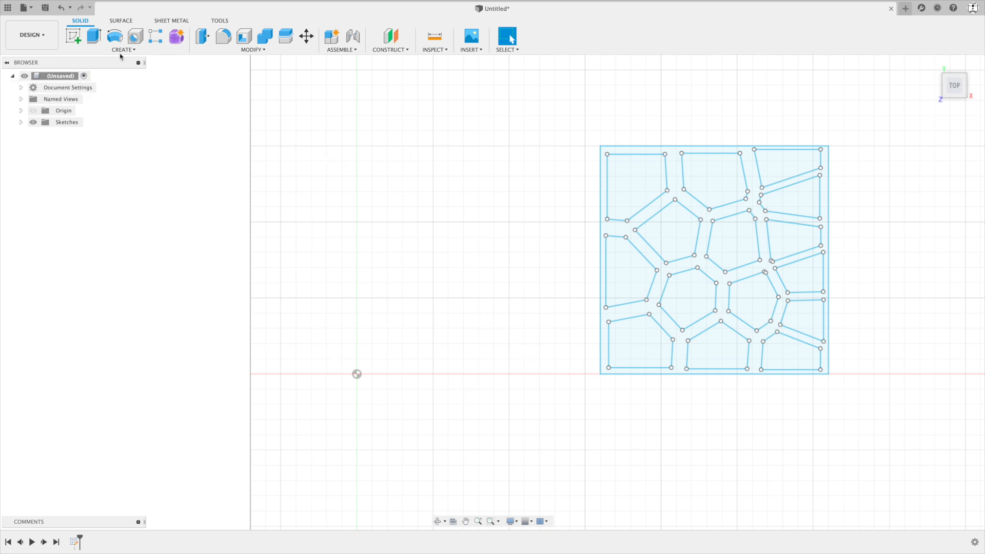
# - Generate a second Voronoi pattern with Curved edge style and finish its sketch
pyautogui.click(123, 40)
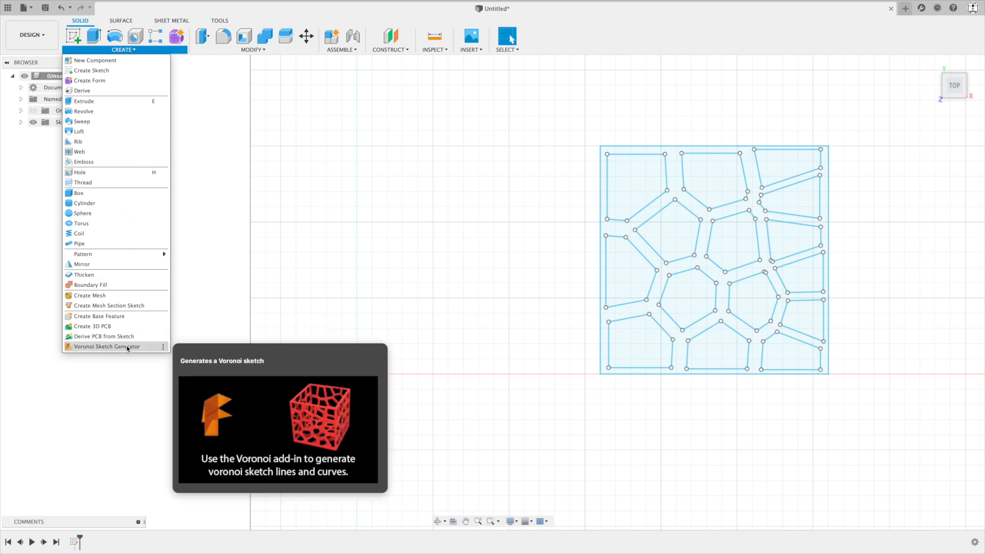
pyautogui.click(106, 346)
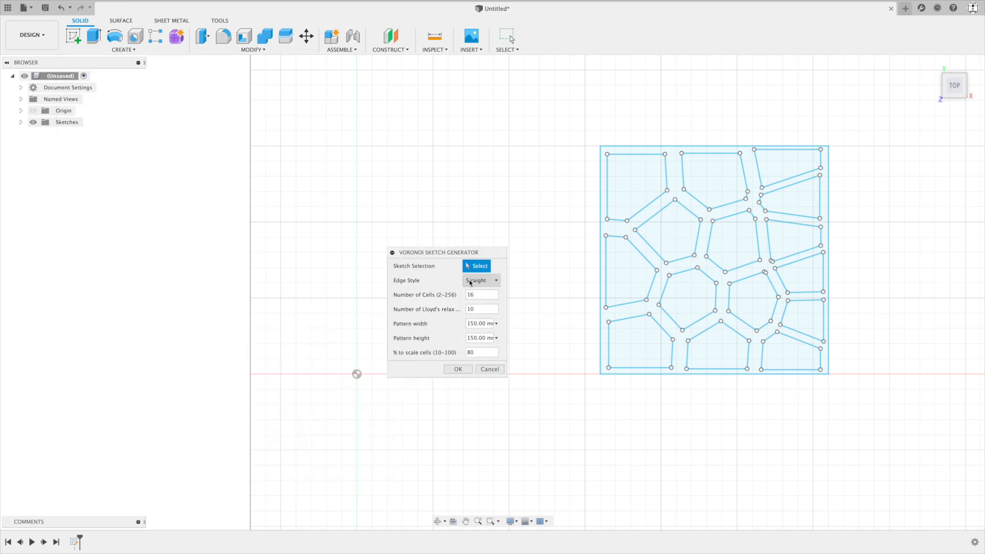
pyautogui.click(481, 280)
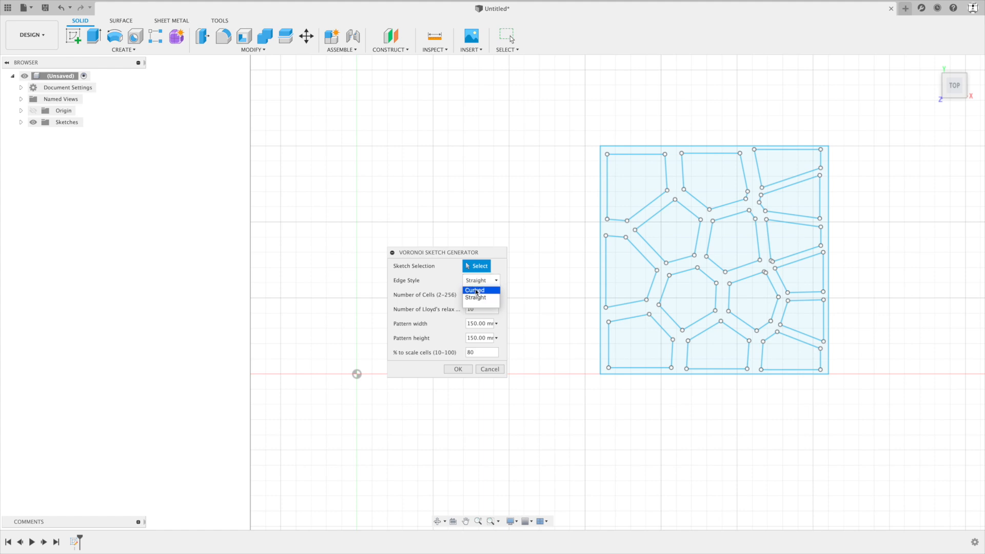
pyautogui.click(474, 290)
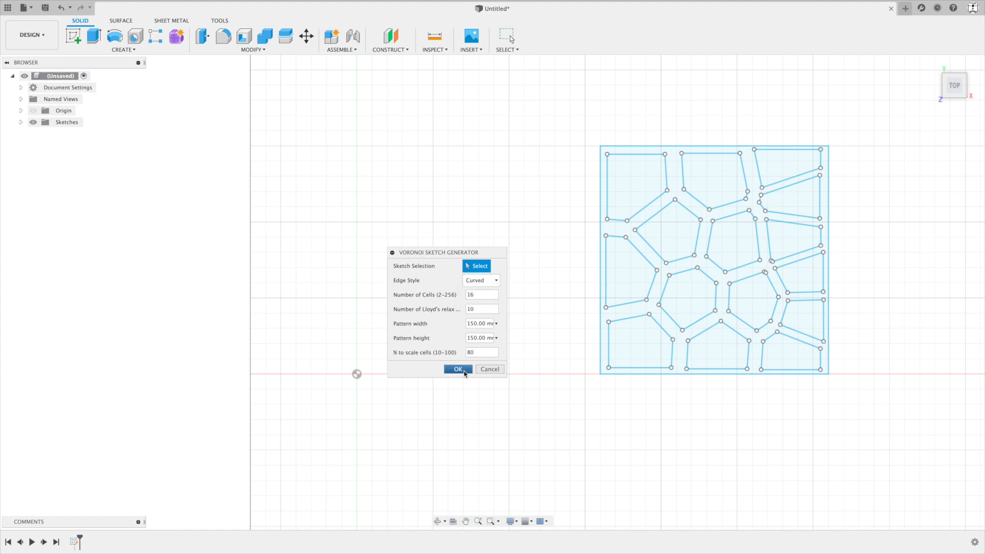
pyautogui.click(457, 368)
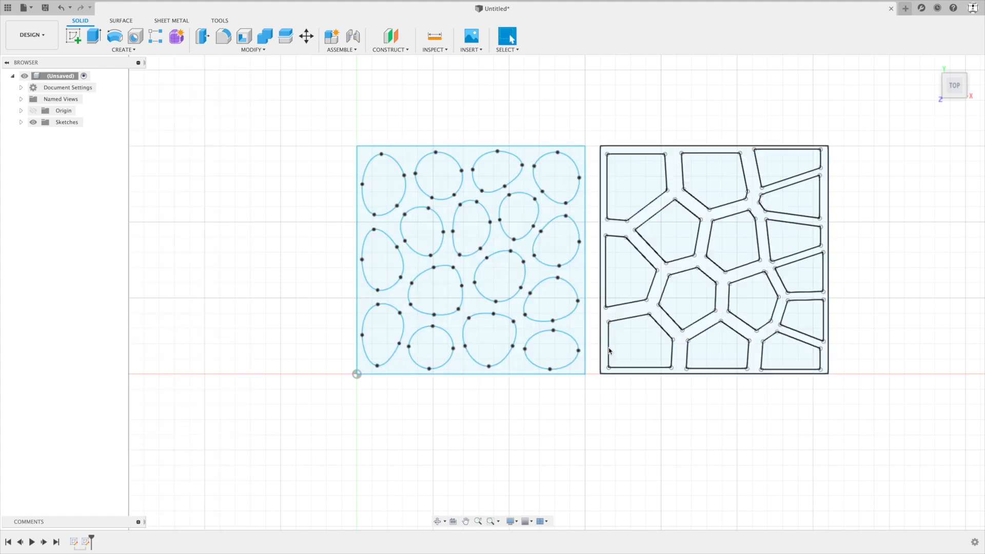
pyautogui.click(713, 257)
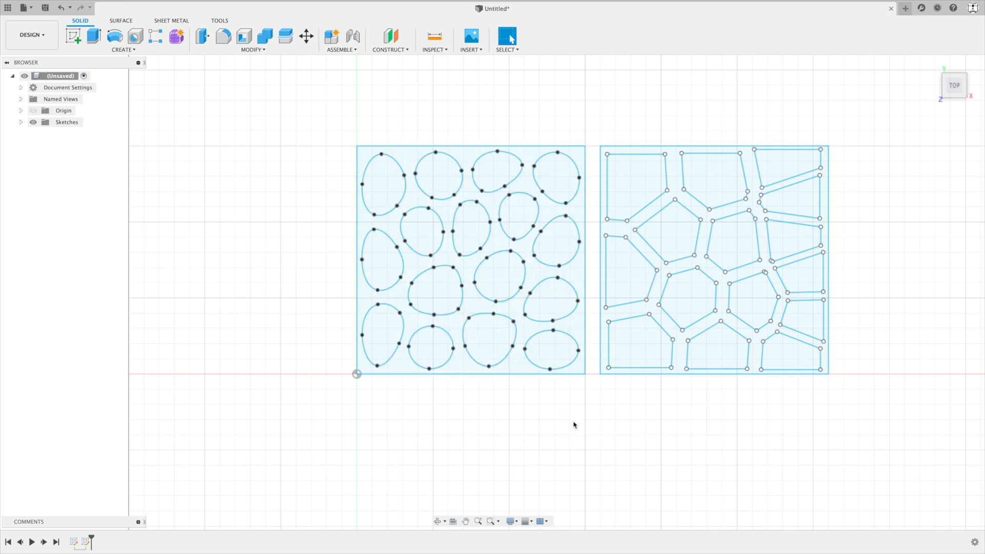
# - Begin moving both Voronoi patterns further right with Move/Copy
pyautogui.scroll(-3)
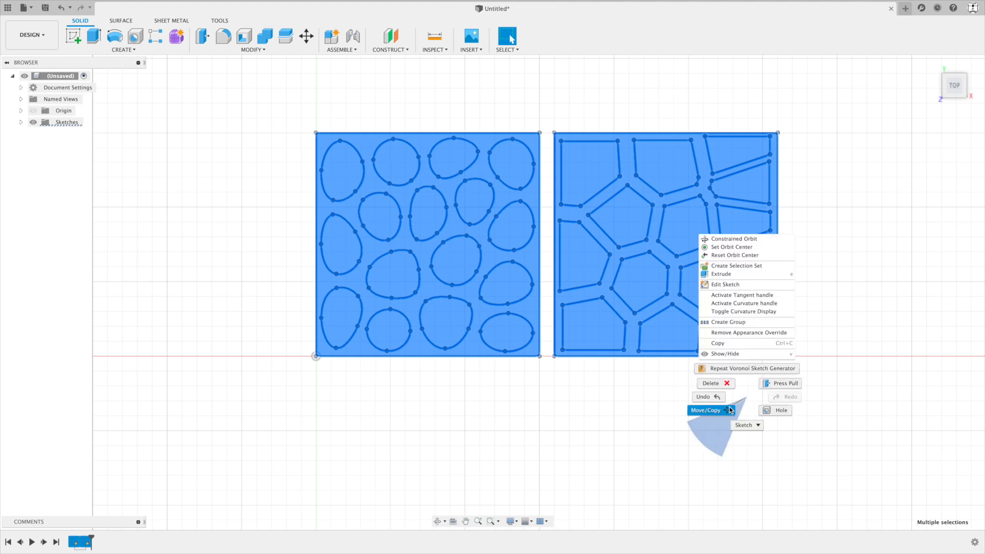
pyautogui.click(706, 410)
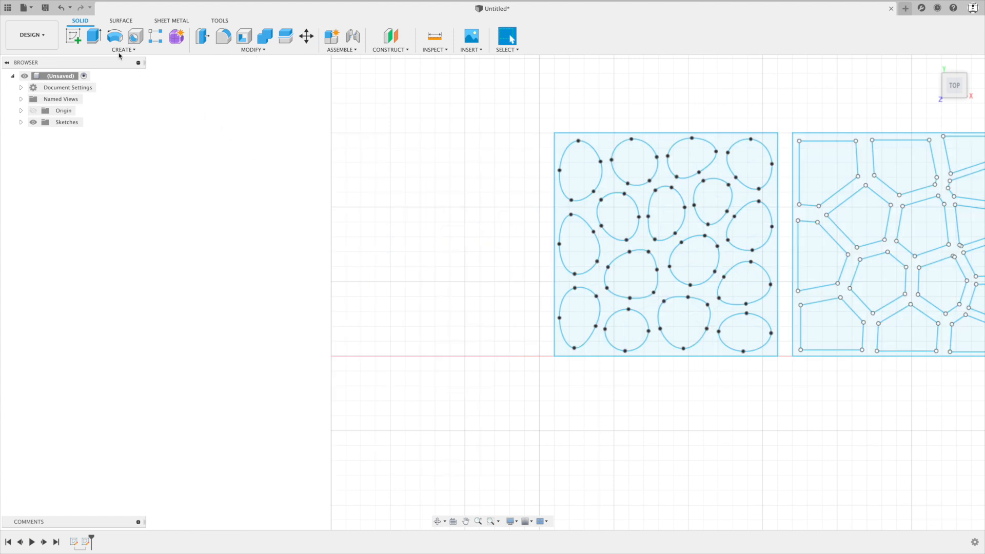
# - Generate a third straight-edged Voronoi pattern with 32 cells at the origin and finish the sketch
pyautogui.click(507, 36)
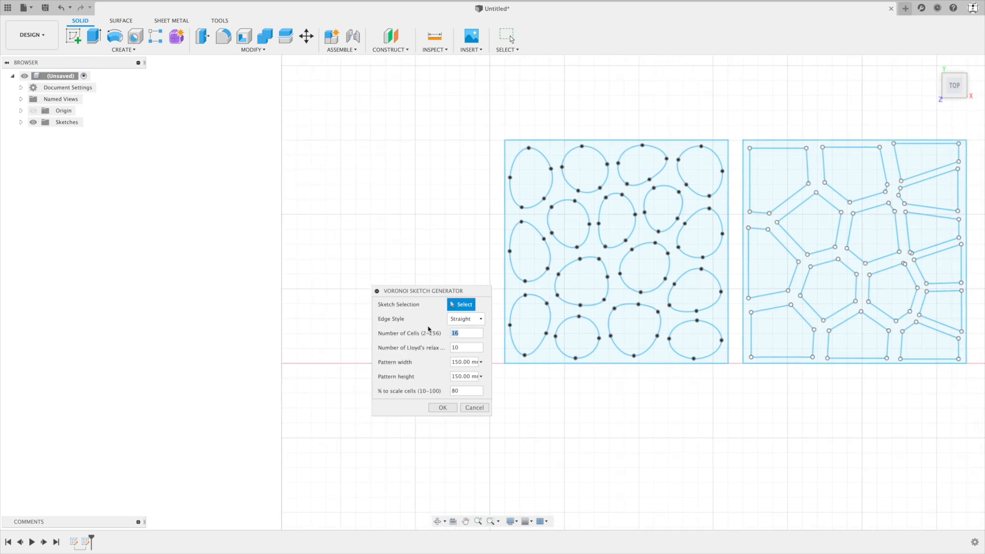
pyautogui.write('32')
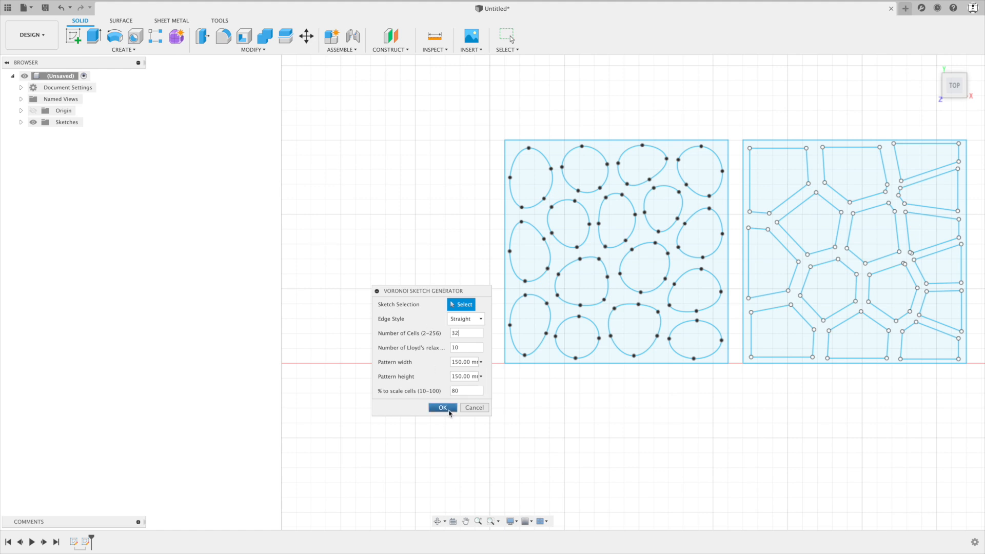
pyautogui.click(442, 407)
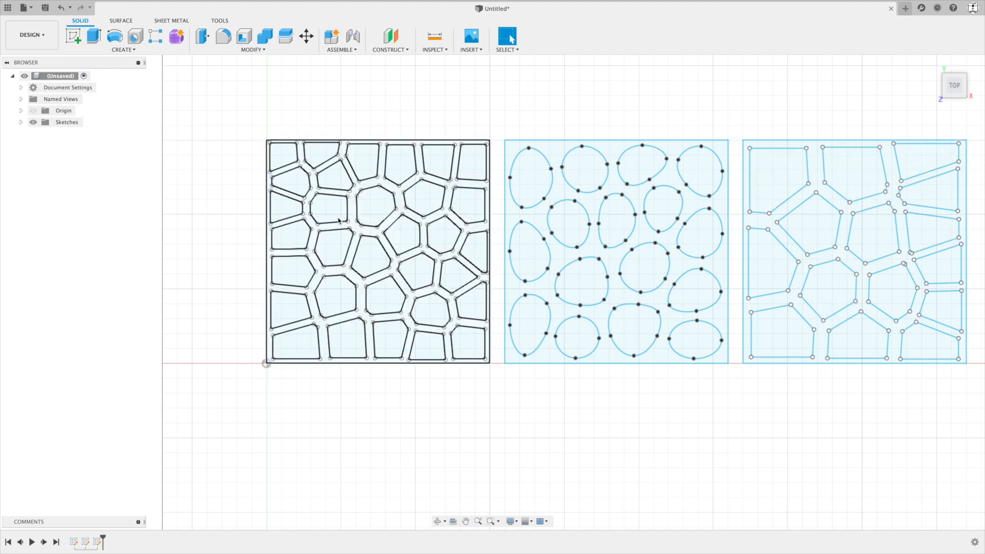
pyautogui.click(330, 208)
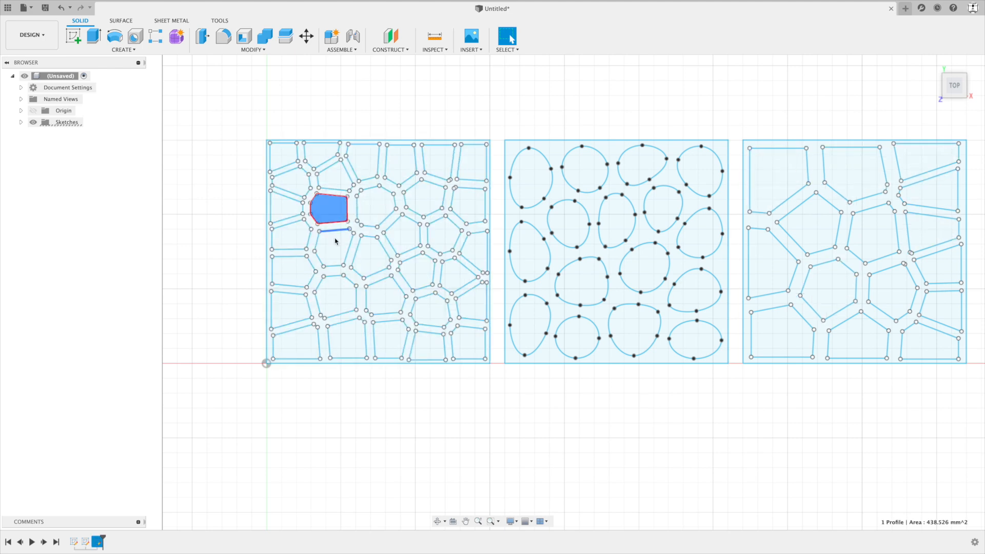
pyautogui.click(354, 394)
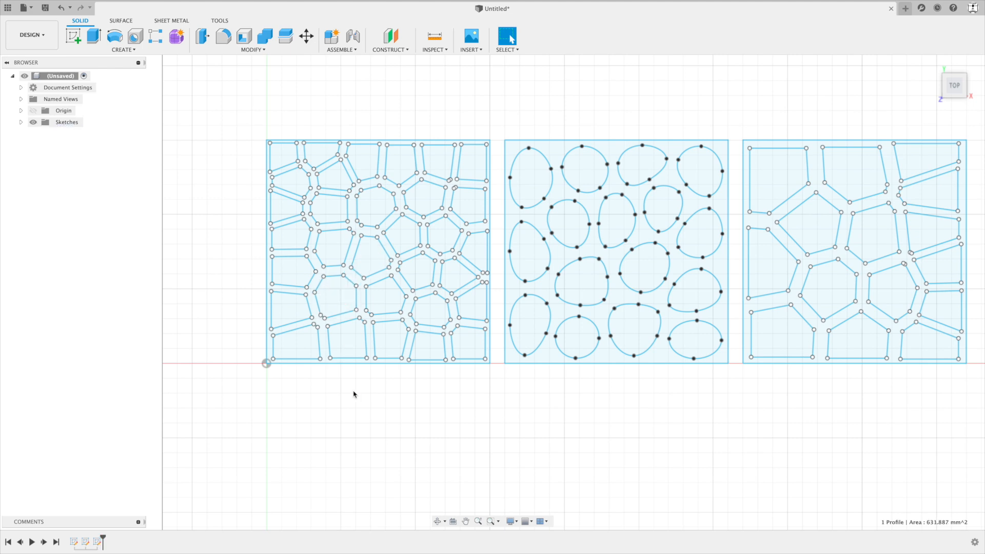
pyautogui.moveTo(231, 137)
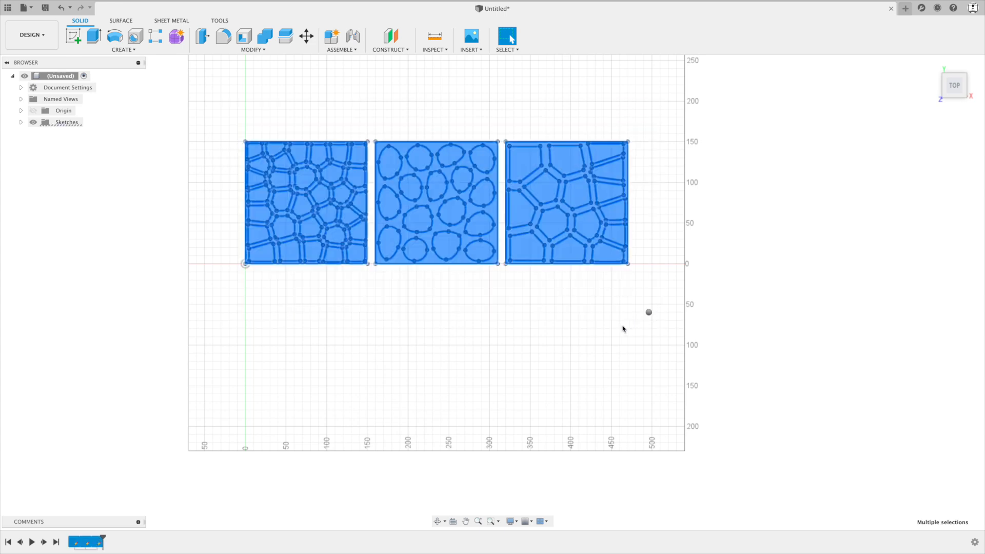
# - Move all three Voronoi sketches 180 mm to the right with Move/Copy
pyautogui.rightClick(623, 328)
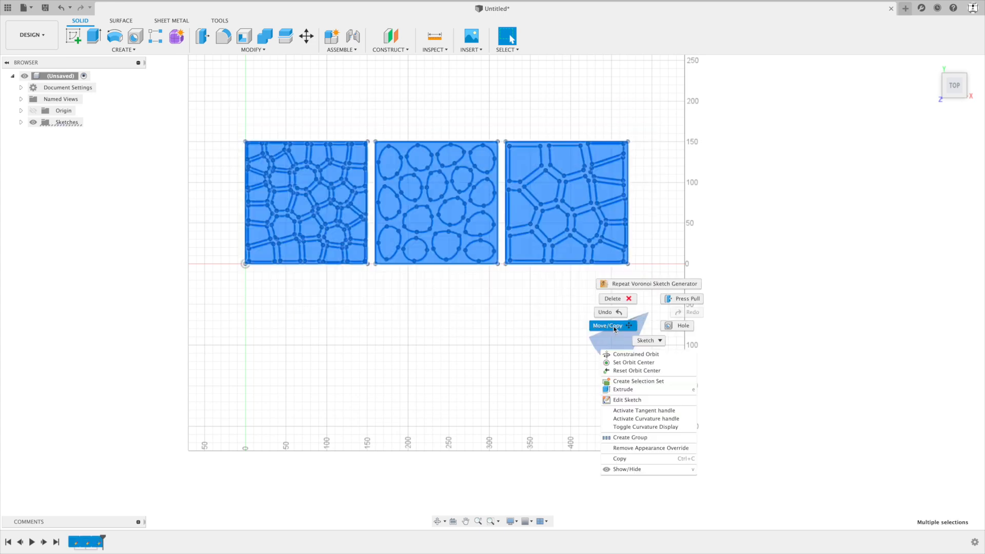
pyautogui.click(606, 325)
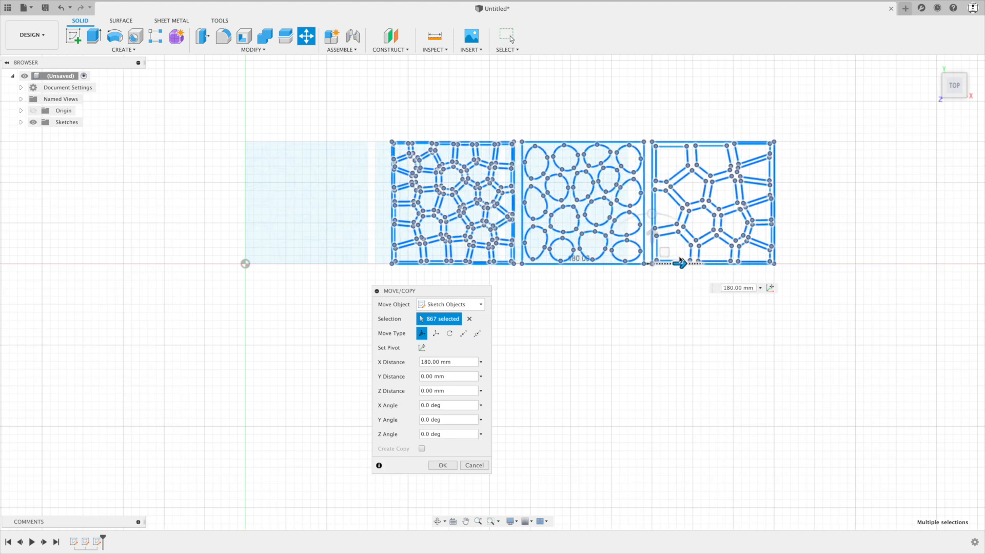
pyautogui.click(123, 40)
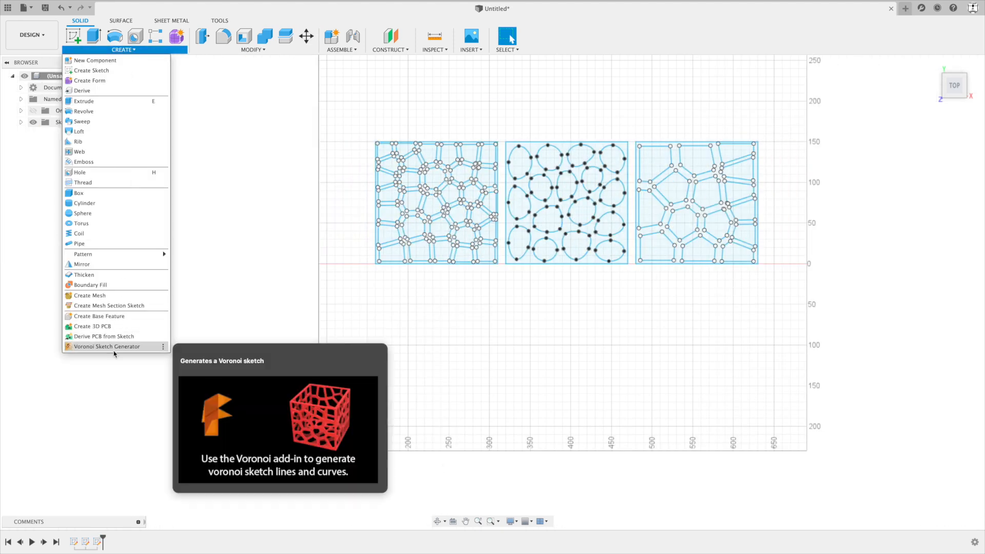
# - Generate a fourth Voronoi pattern with cell scale lowered to small separate islands and finish the sketch
pyautogui.click(106, 346)
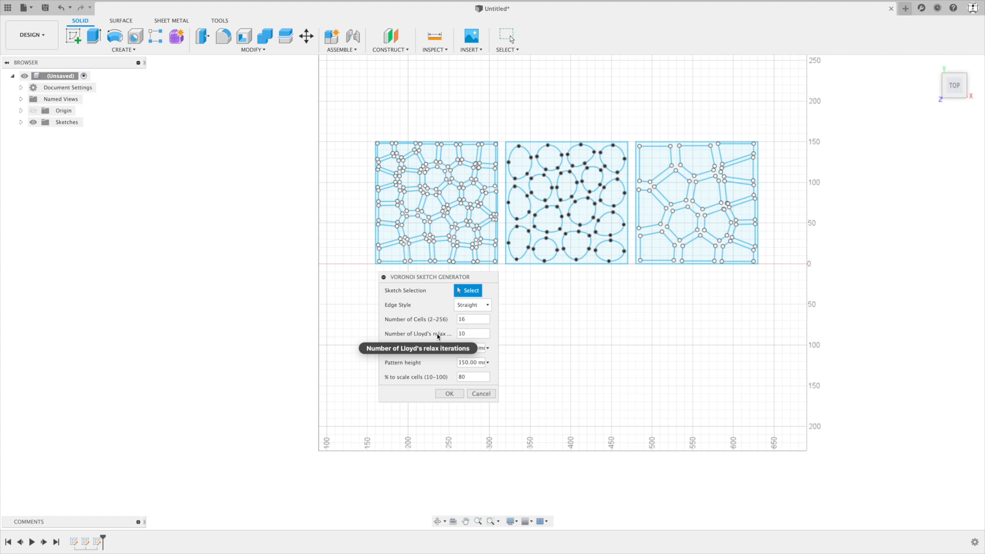
pyautogui.click(472, 333)
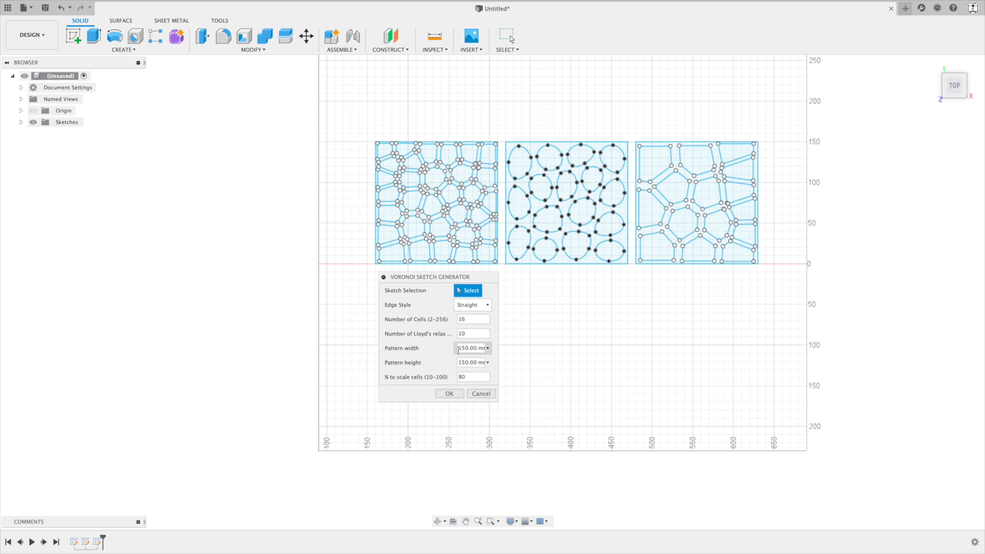
pyautogui.click(465, 348)
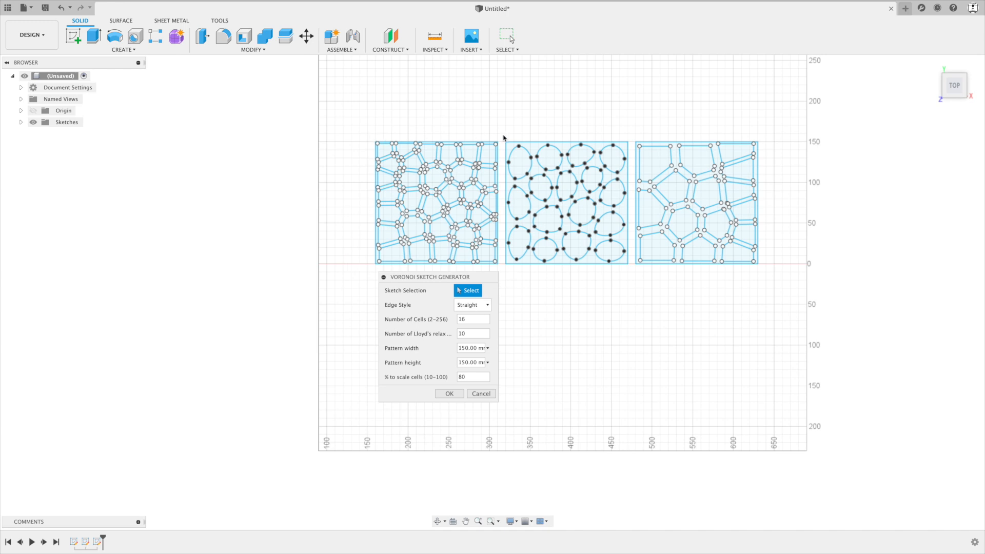
pyautogui.click(471, 376)
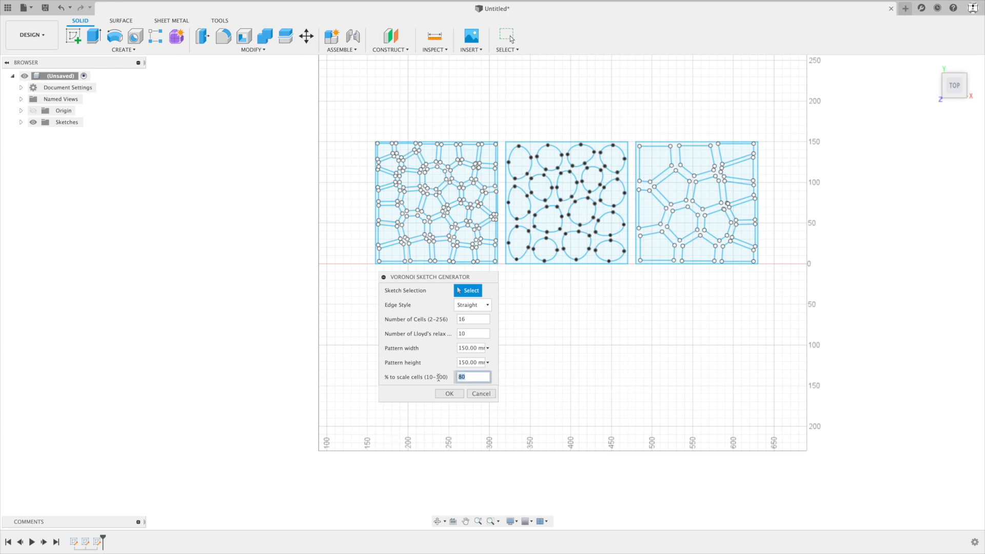
pyautogui.write('2')
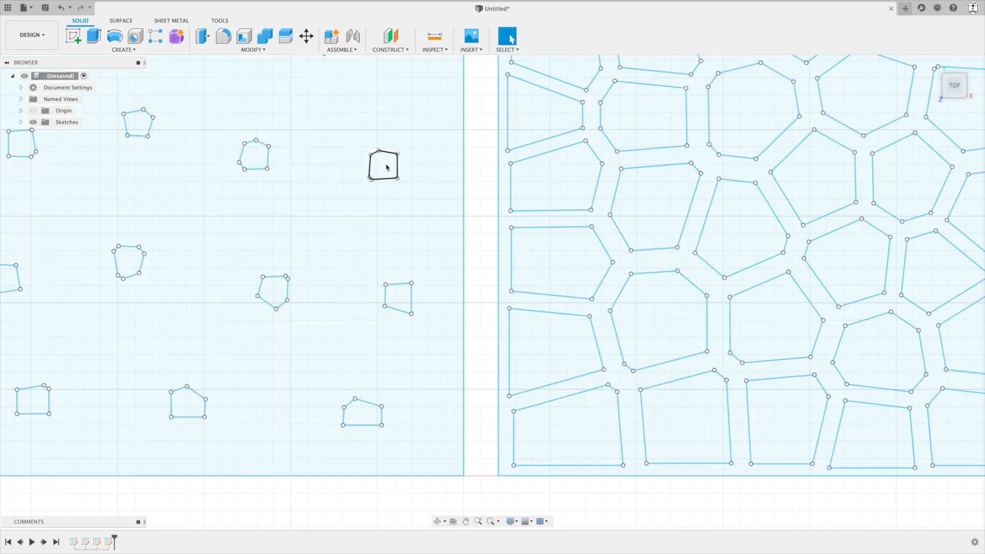
pyautogui.click(640, 113)
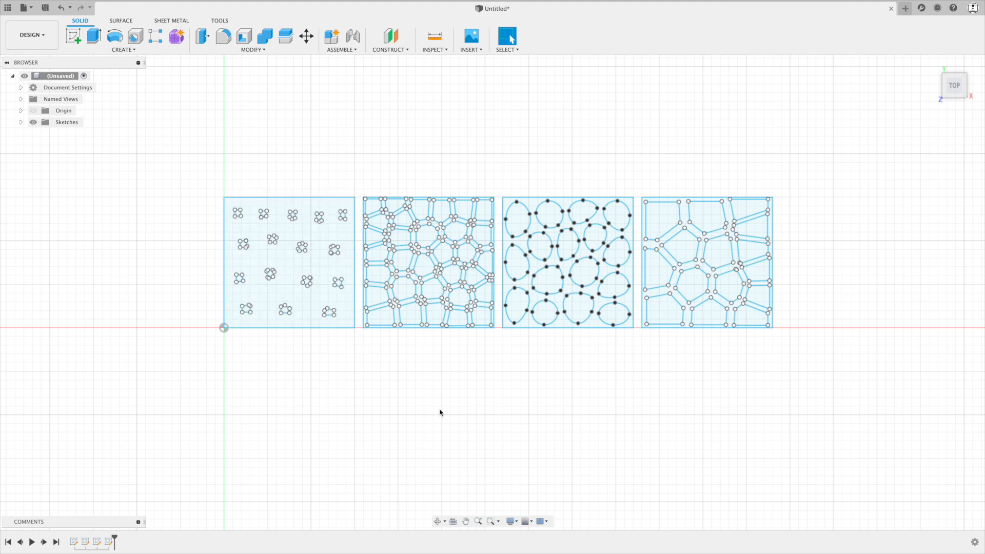
pyautogui.moveTo(542, 405)
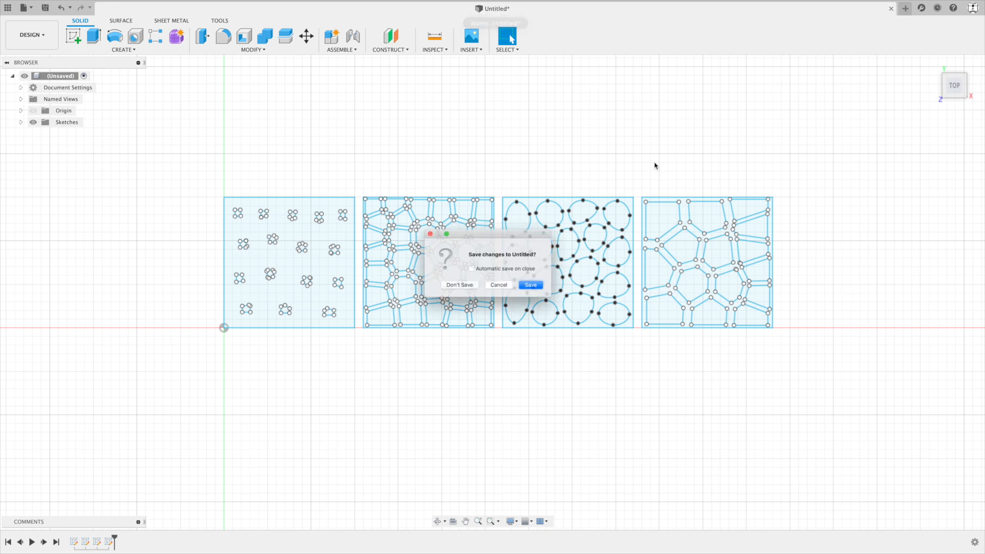
pyautogui.click(459, 284)
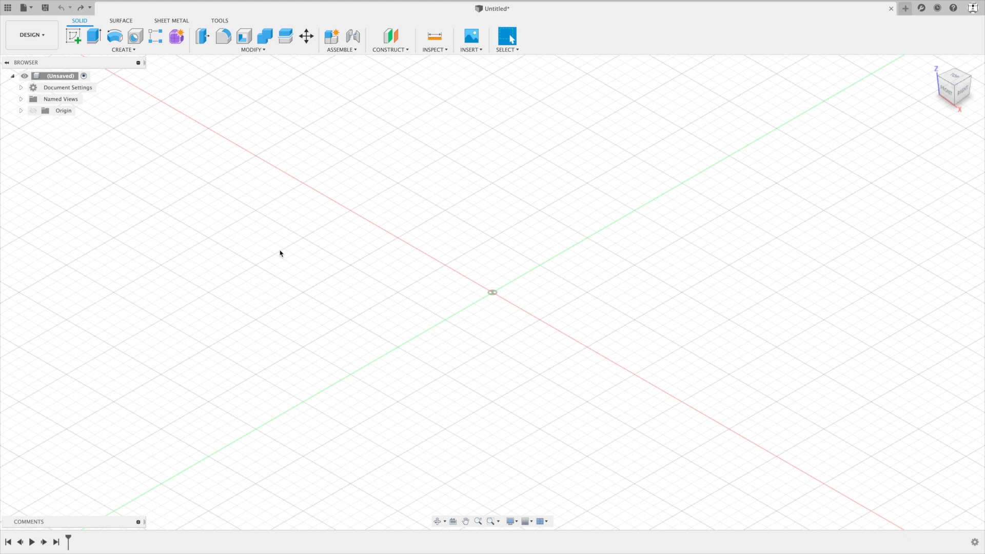
pyautogui.moveTo(115, 67)
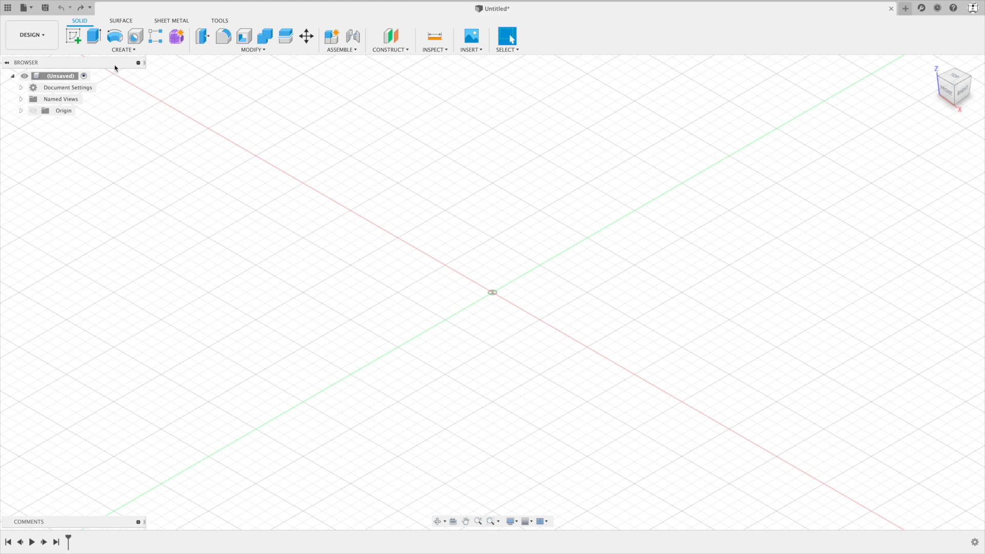
pyautogui.click(123, 40)
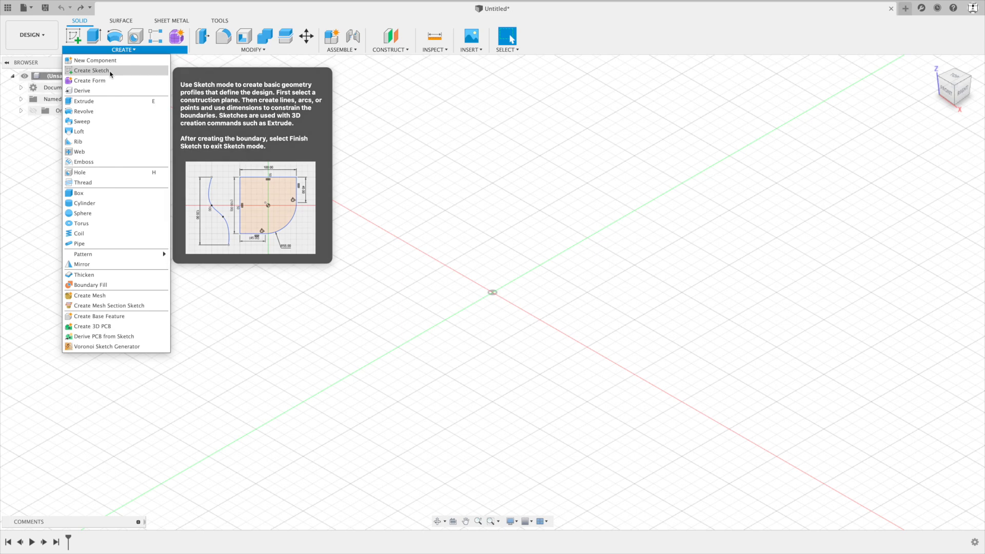
pyautogui.click(91, 70)
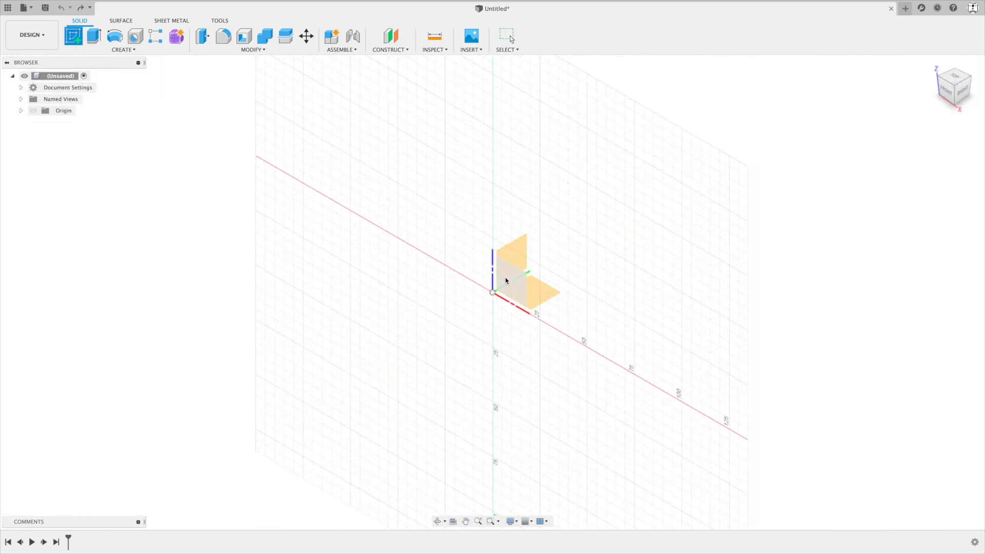
pyautogui.click(510, 264)
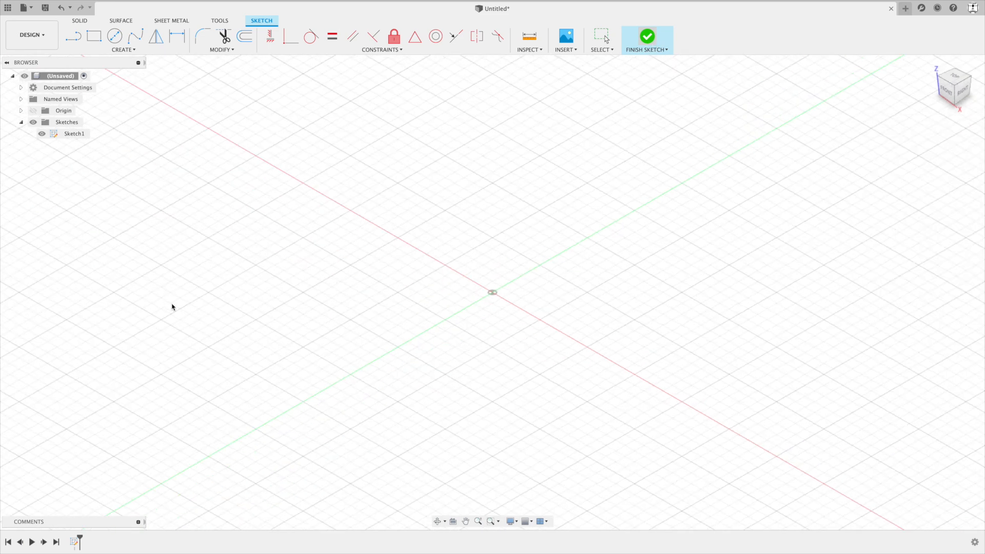
pyautogui.click(123, 40)
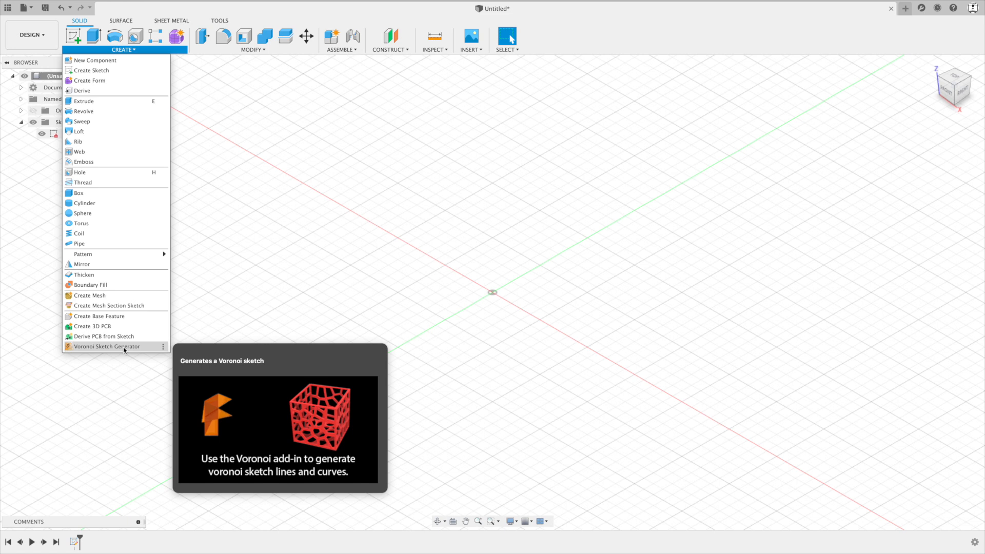
pyautogui.click(107, 345)
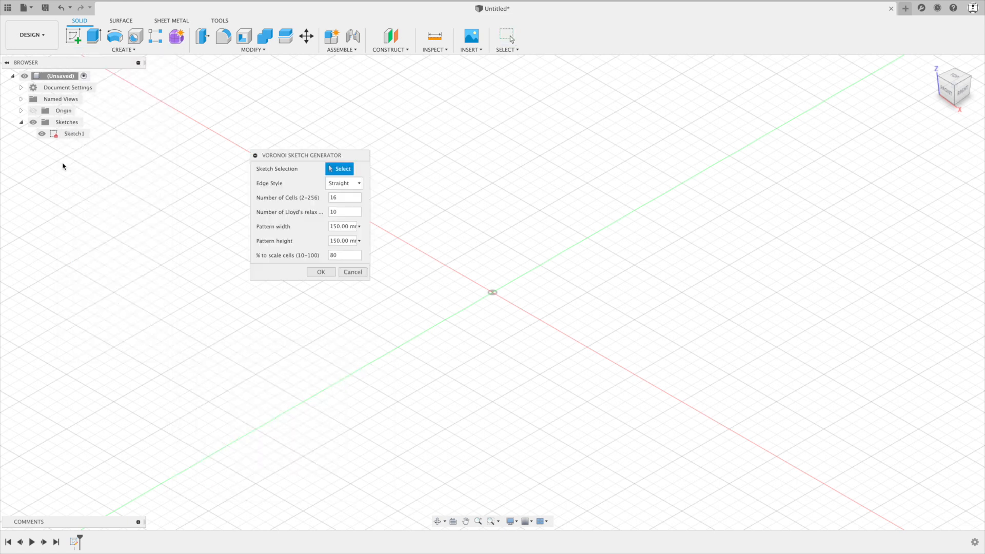
pyautogui.click(74, 134)
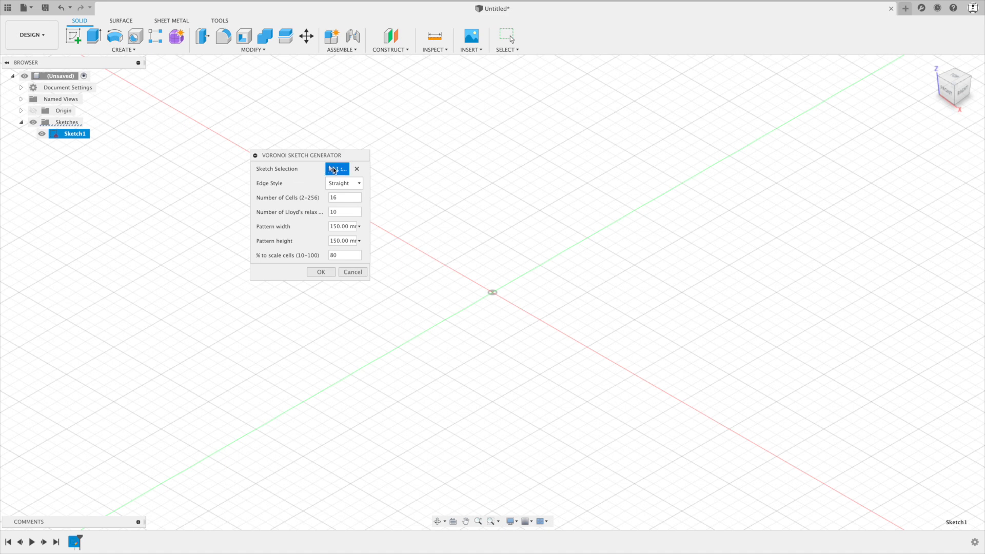
pyautogui.click(320, 272)
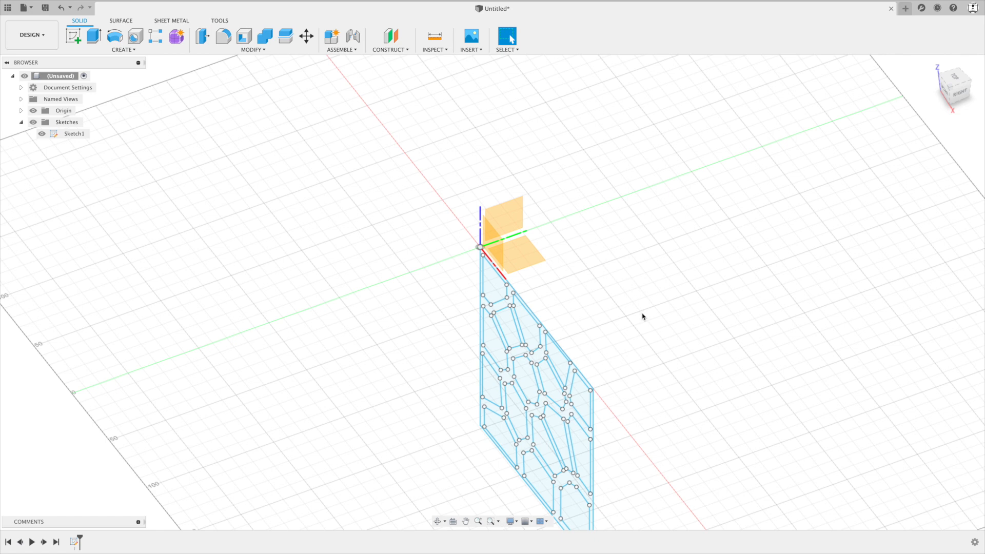
pyautogui.moveTo(590, 272)
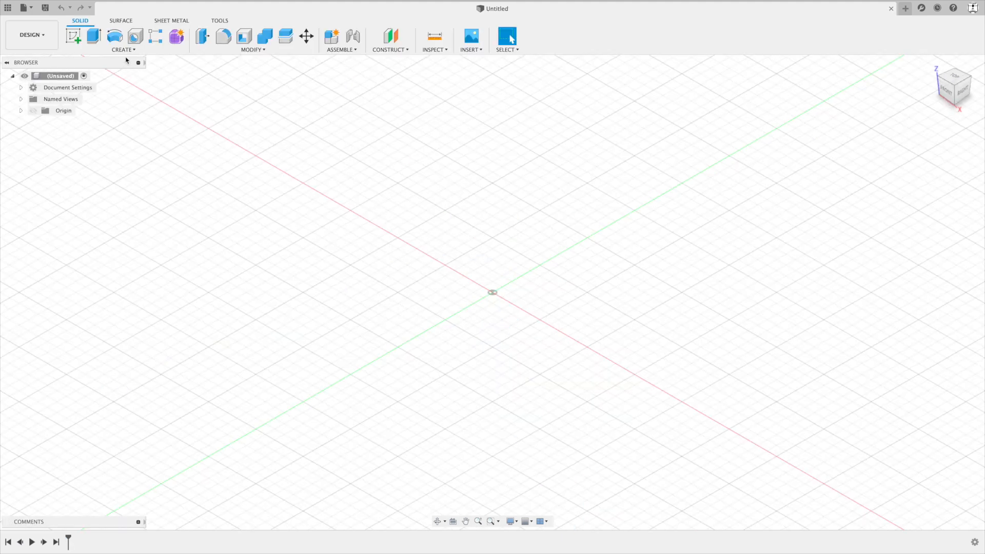
pyautogui.click(122, 40)
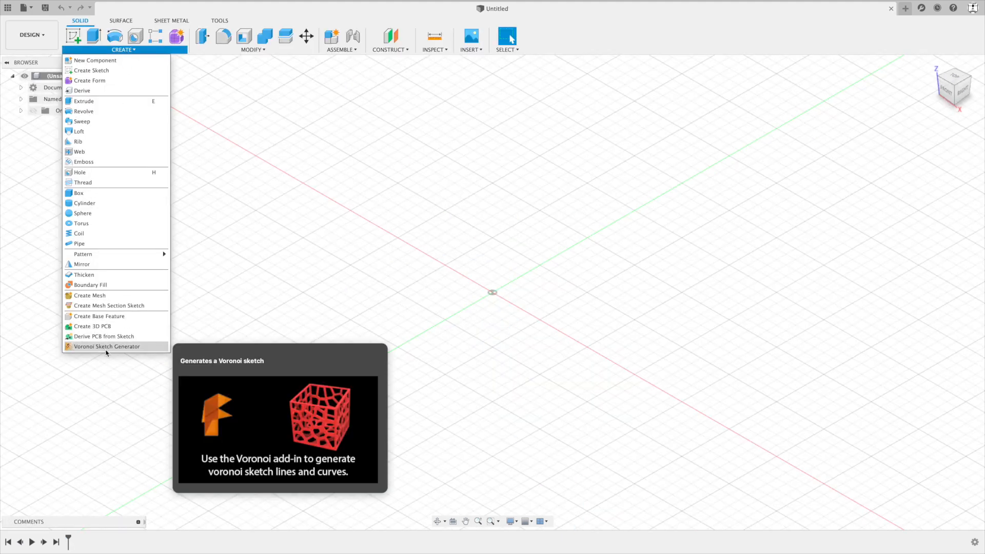
pyautogui.click(107, 346)
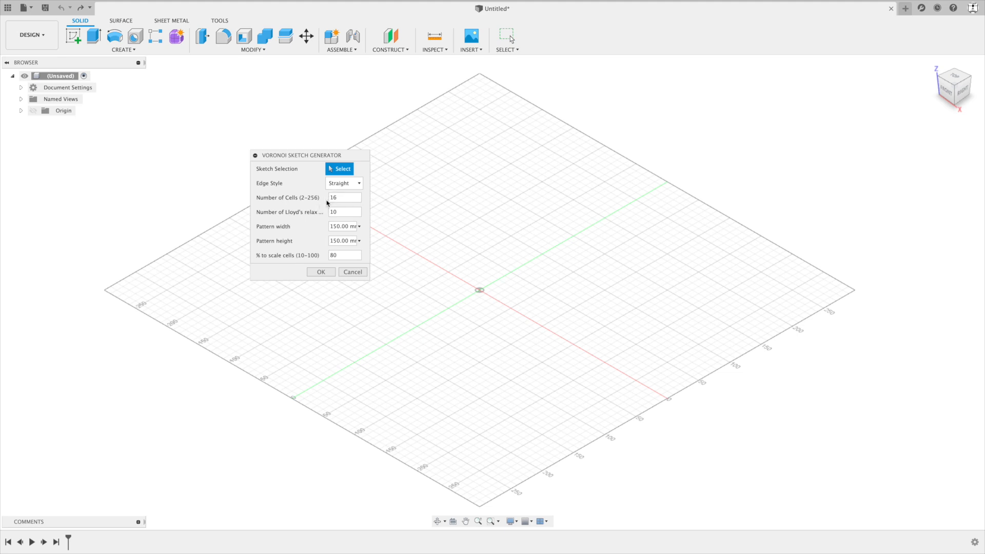
pyautogui.click(344, 256)
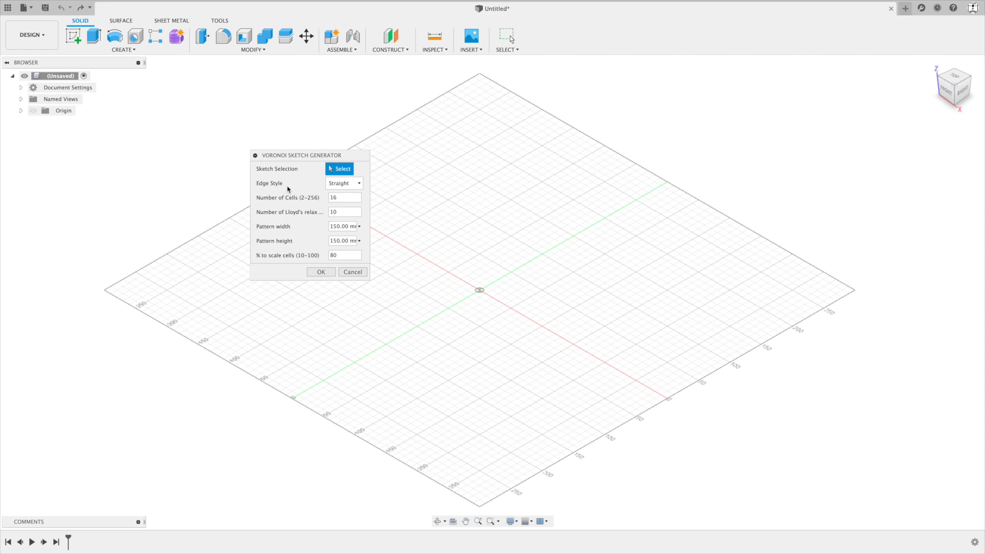
pyautogui.click(345, 211)
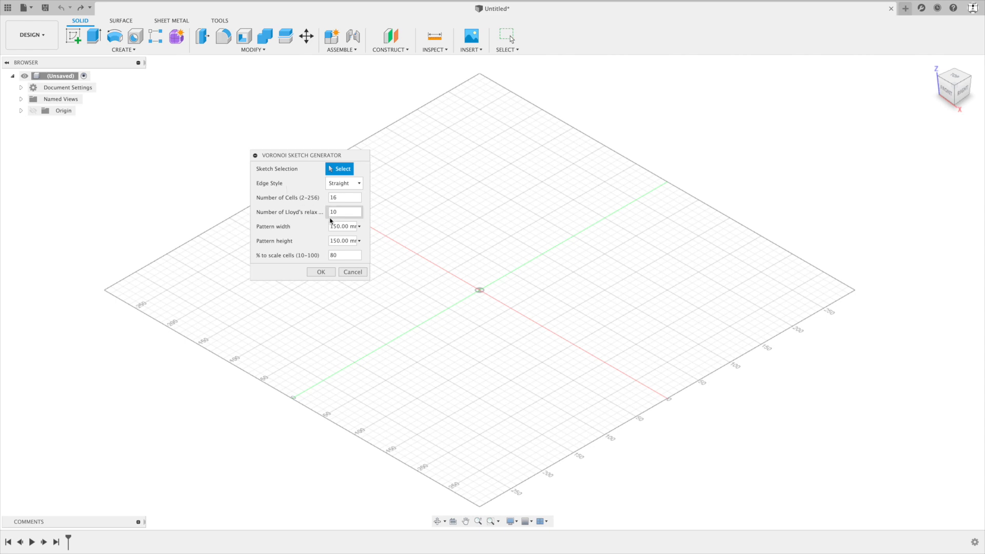
pyautogui.click(343, 225)
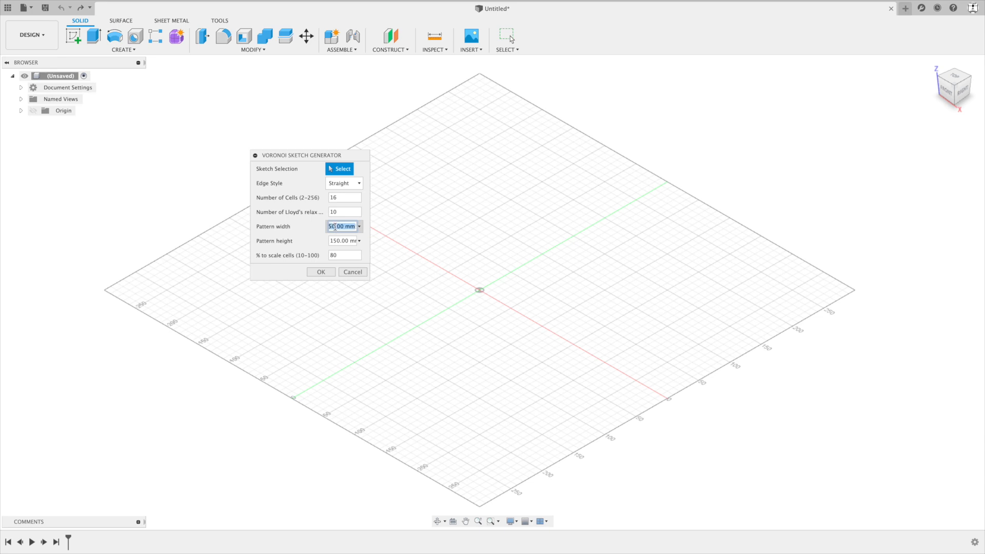
pyautogui.write('12in')
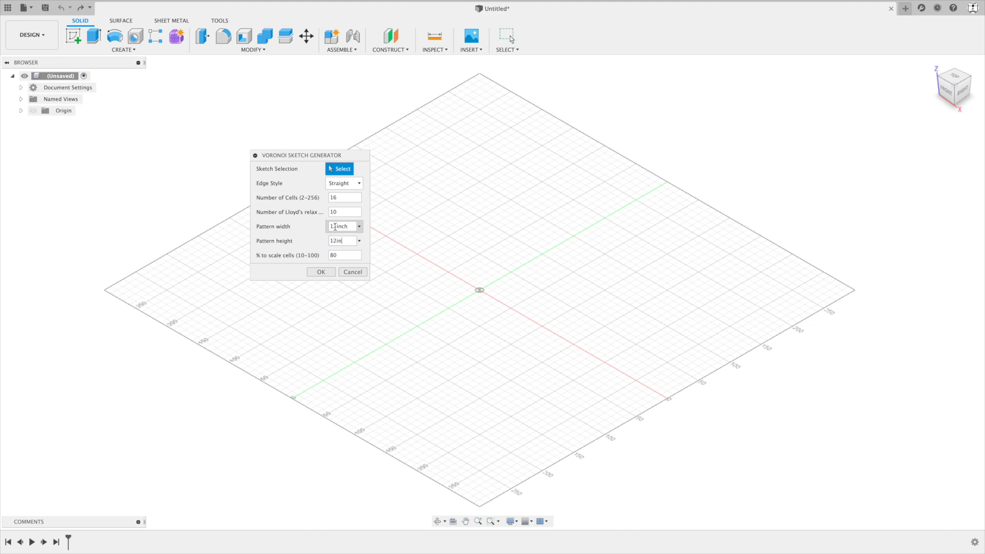
pyautogui.click(320, 270)
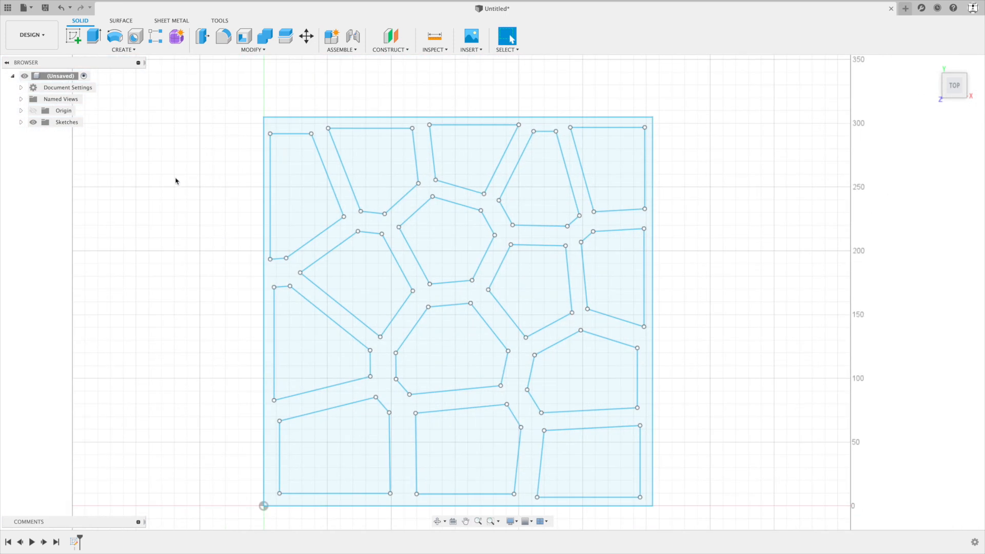
pyautogui.moveTo(63, 7)
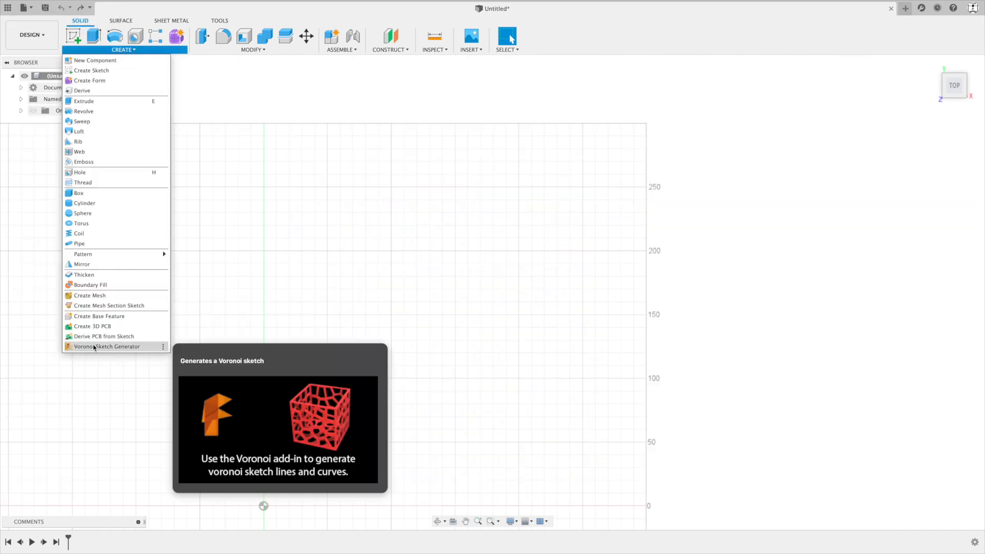
# - Generate a Voronoi pattern 11.75 in wide by 11.75 in tall
pyautogui.click(105, 346)
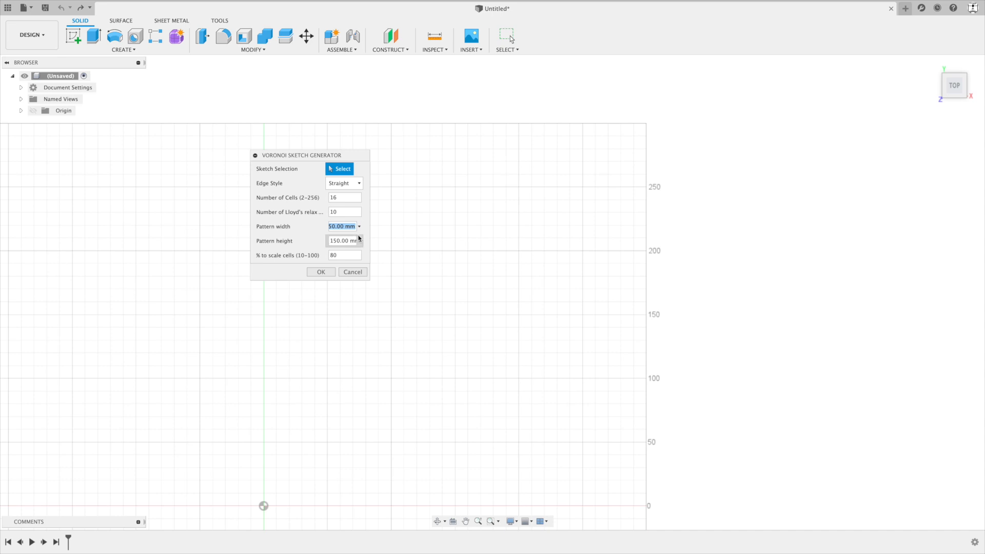
pyautogui.moveTo(359, 240)
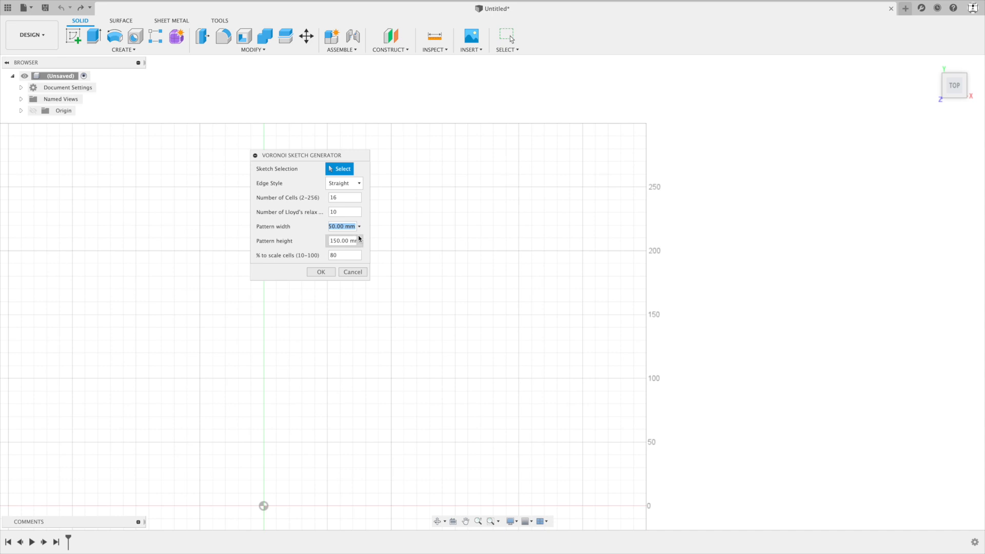
pyautogui.write('11.75inch')
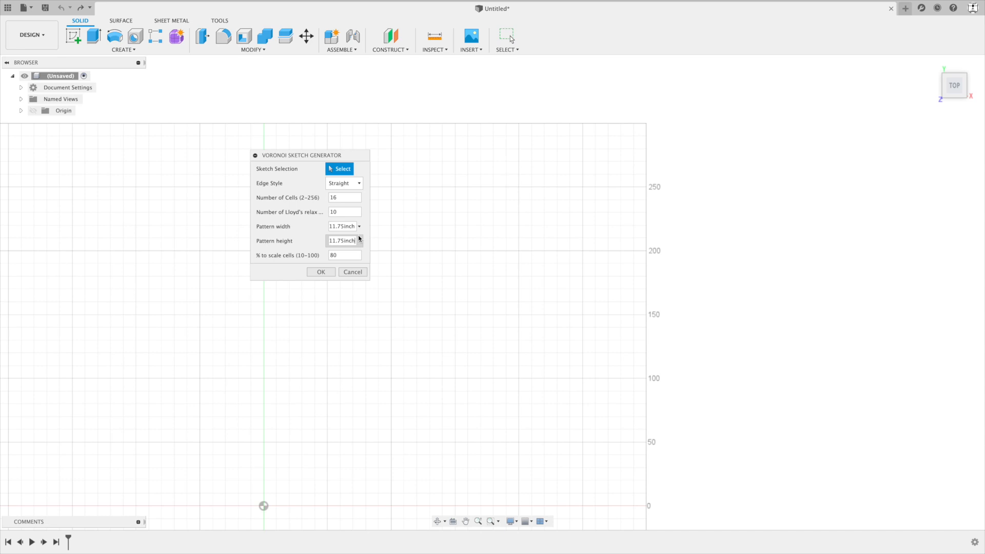
pyautogui.click(320, 271)
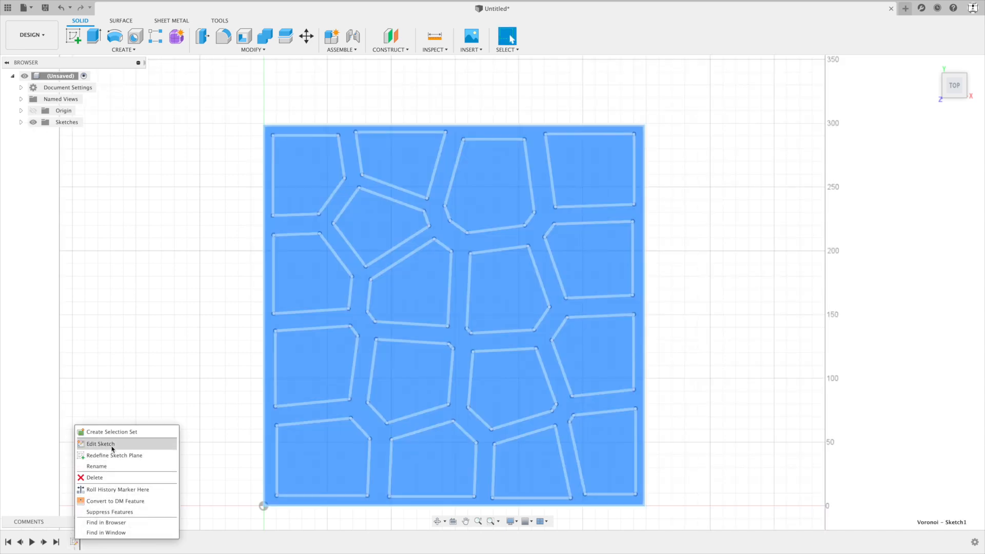
# - Edit Sketch1 and make the pattern's diagonal line construction geometry
pyautogui.click(100, 443)
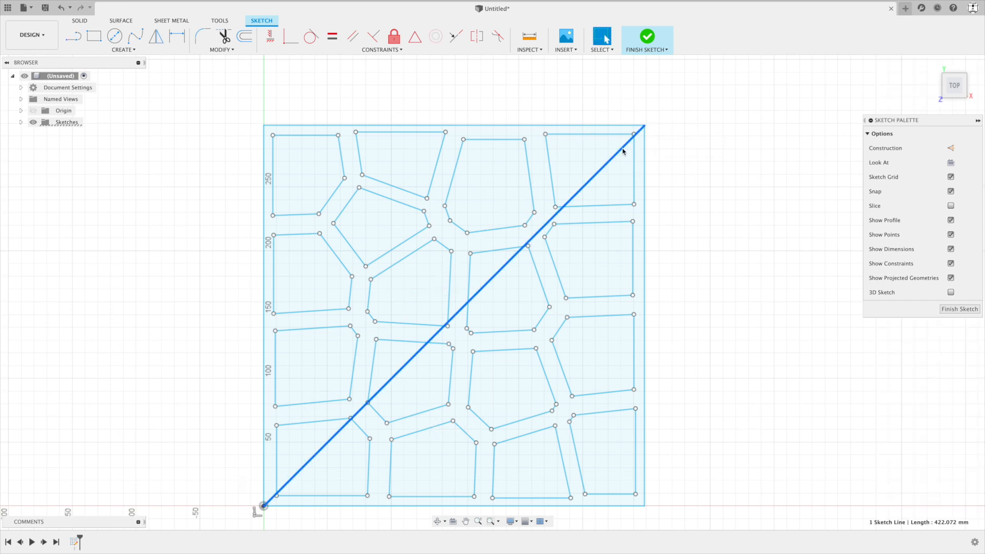
pyautogui.click(950, 147)
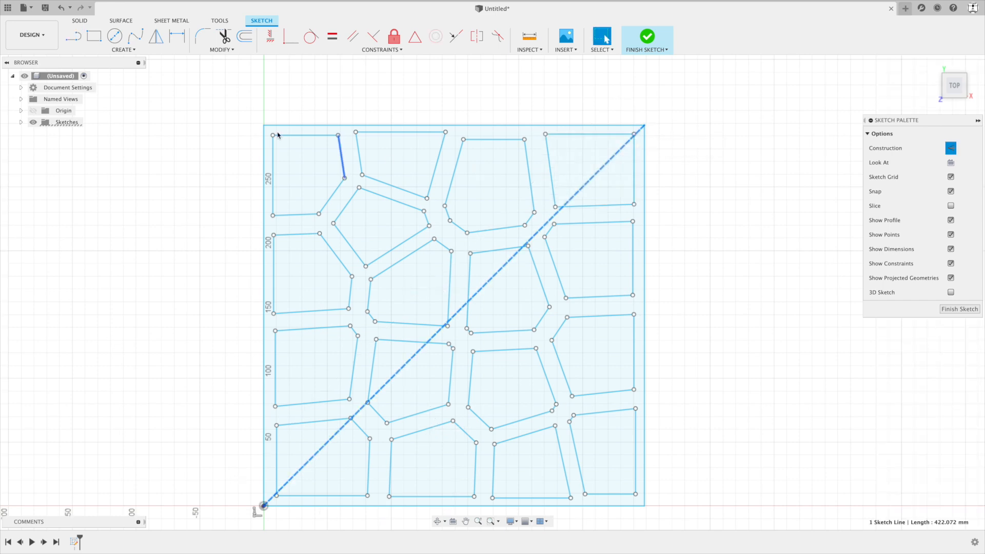
# - Surround the Voronoi pattern with a 12-inch square frame rectangle
pyautogui.click(122, 49)
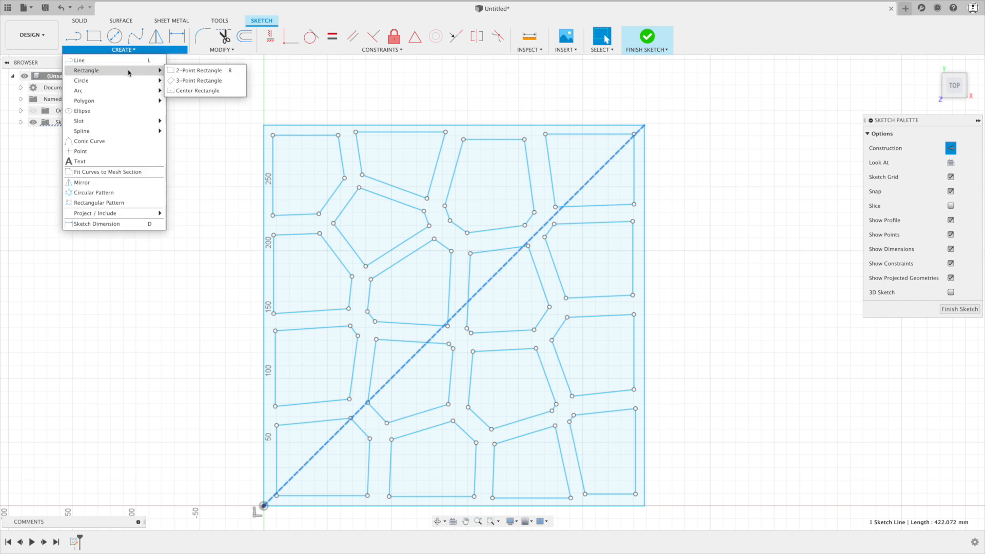
pyautogui.moveTo(197, 82)
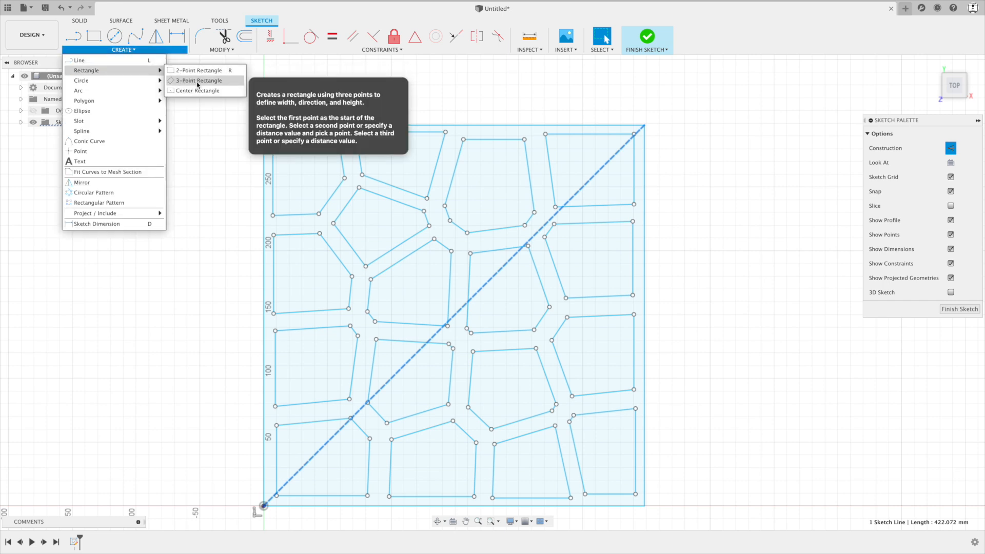
pyautogui.click(198, 80)
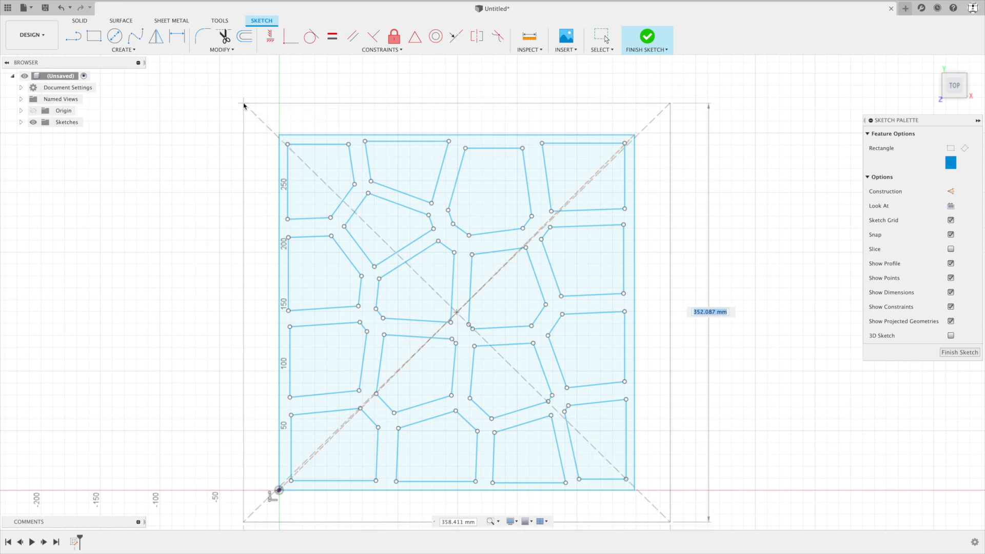
pyautogui.write('12inch')
pyautogui.write('5')
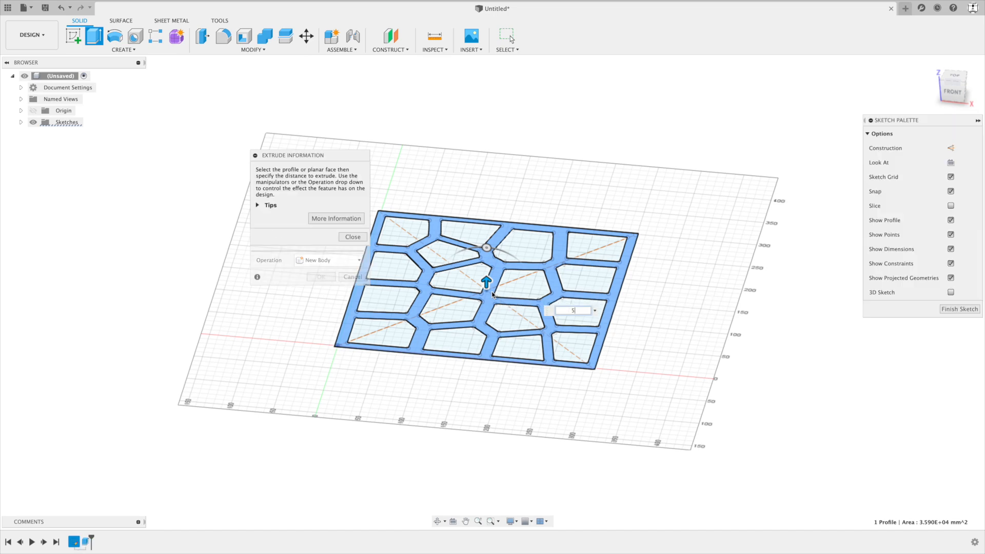
# - Extrude the frame profile into the solid panel body and hide the original Voronoi sketch
pyautogui.click(320, 276)
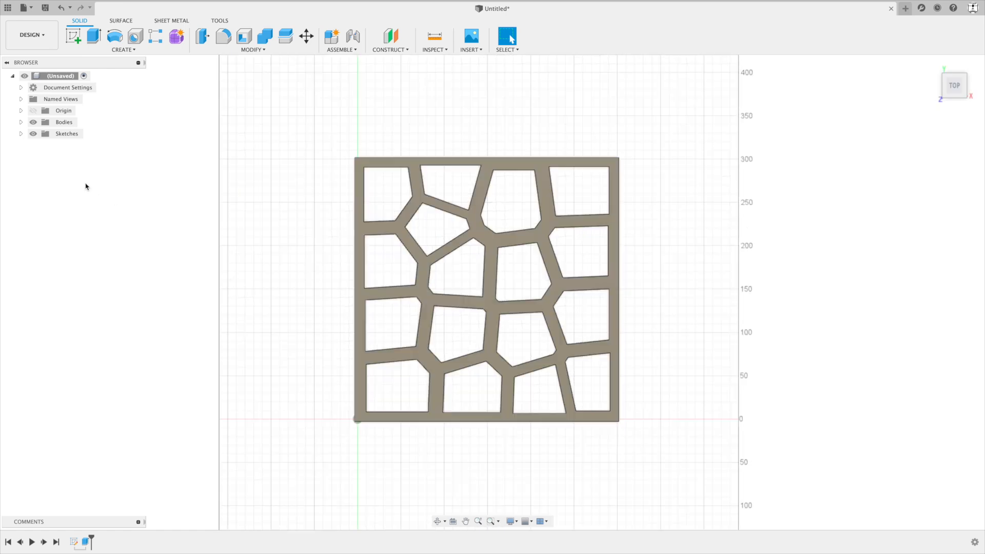
pyautogui.click(21, 133)
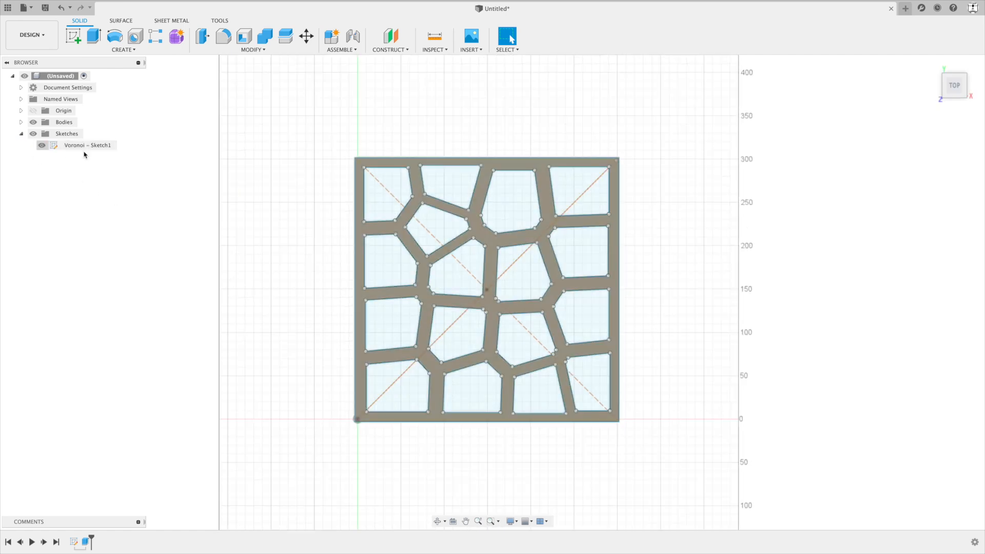
pyautogui.rightClick(87, 145)
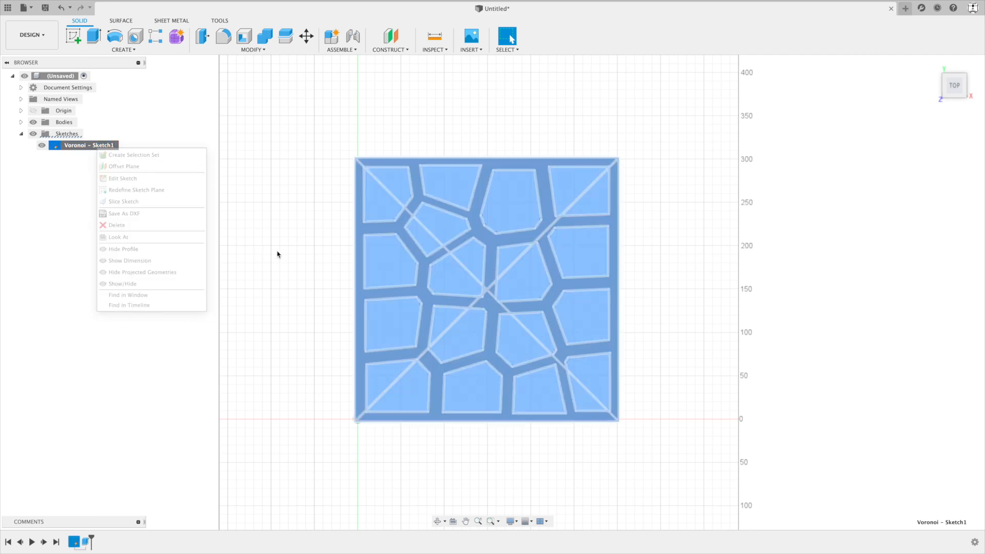
pyautogui.click(122, 177)
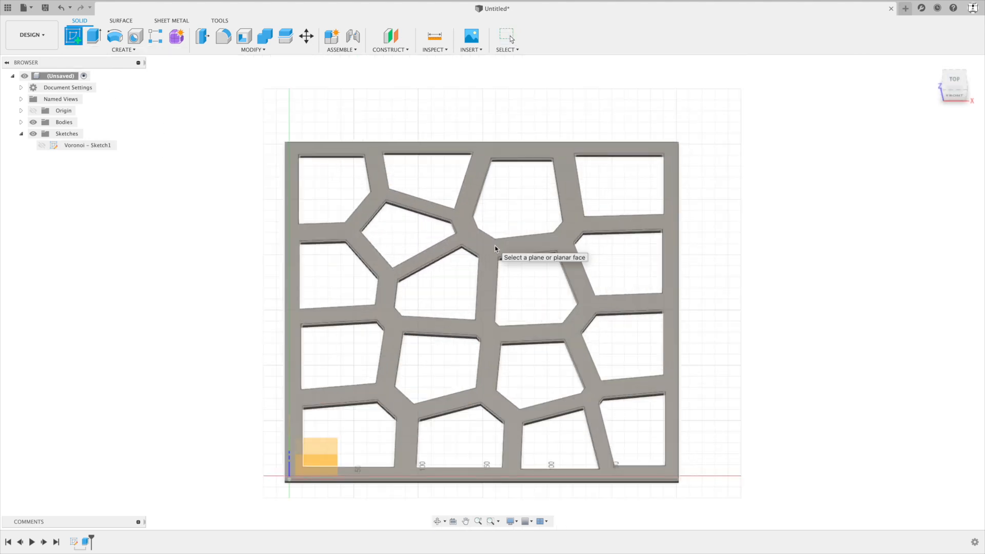
# - Start Sketch2 on the panel's top face, hide the solid body, and finish the sketch
pyautogui.click(317, 452)
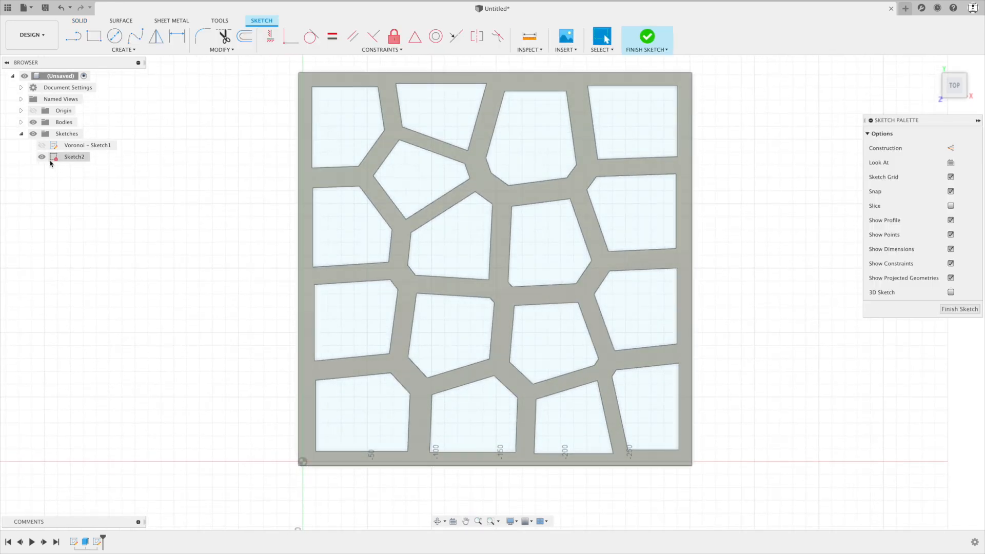
pyautogui.click(41, 145)
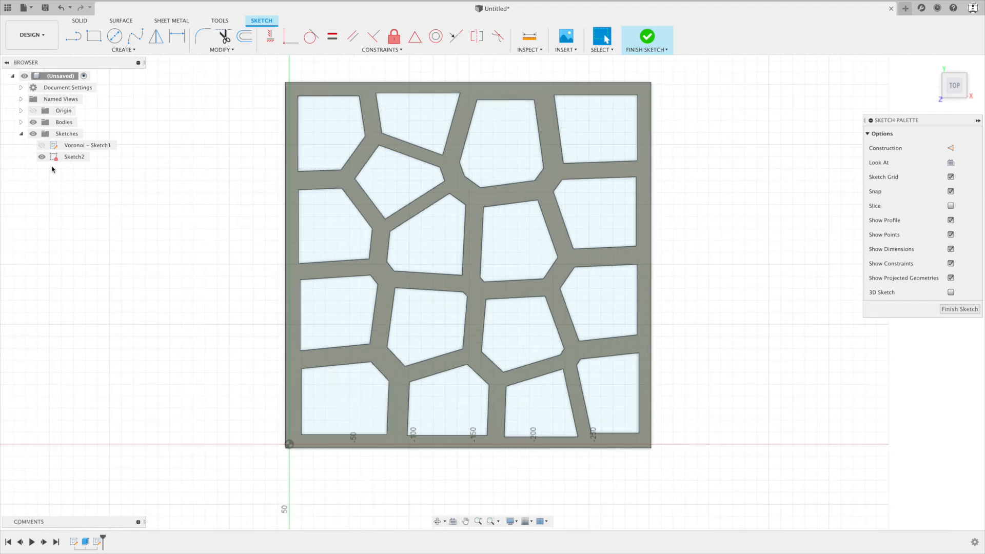
pyautogui.click(41, 156)
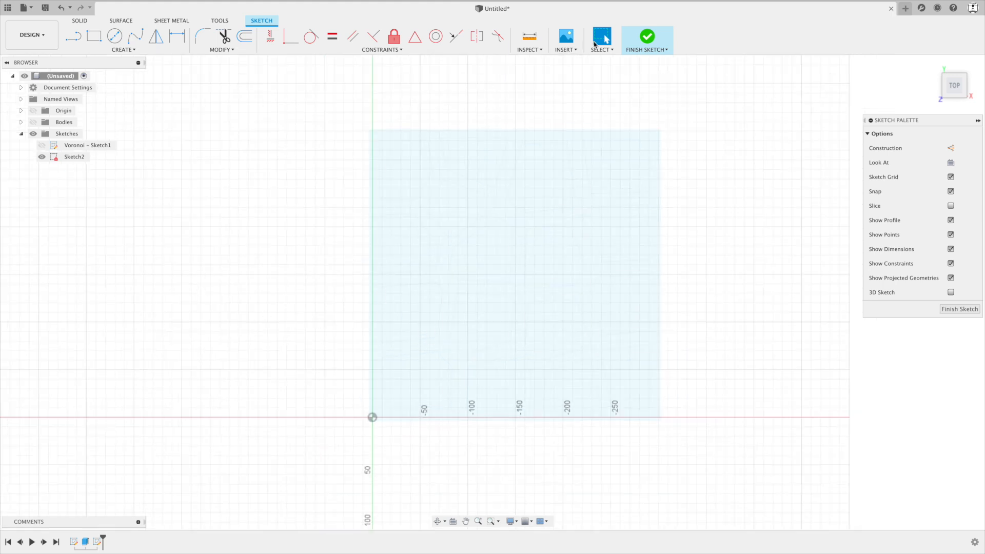
pyautogui.click(646, 36)
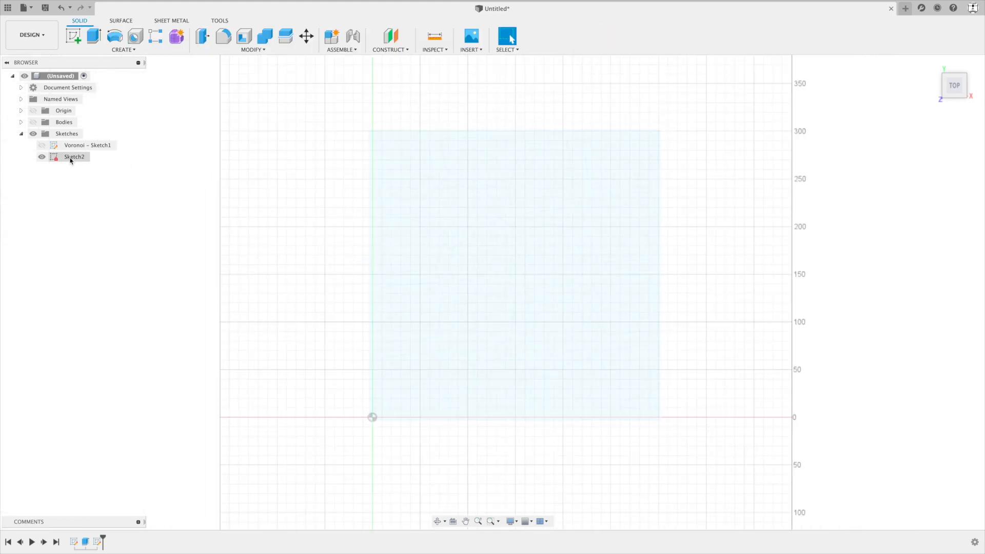
# - Export Sketch2 as a DXF file to Downloads
pyautogui.rightClick(74, 156)
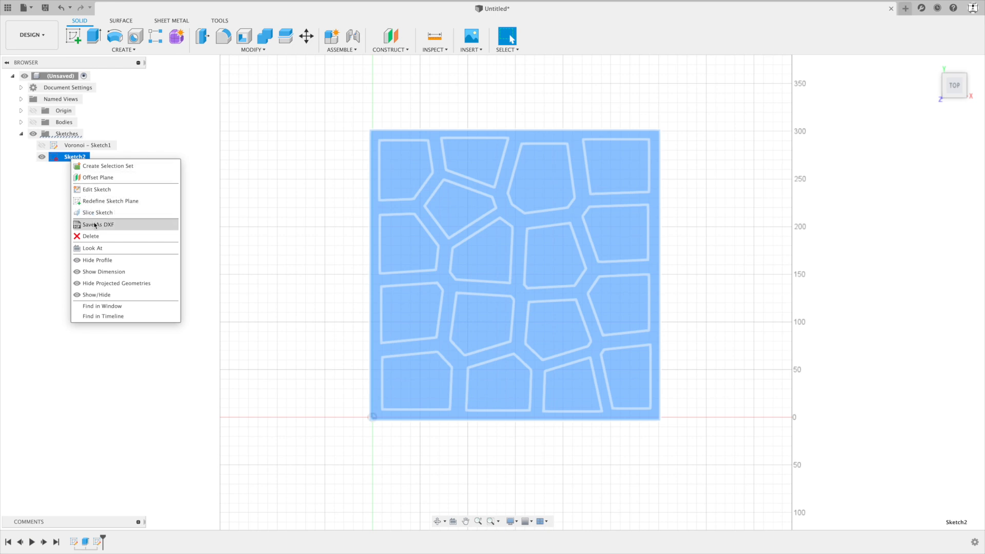
pyautogui.click(98, 225)
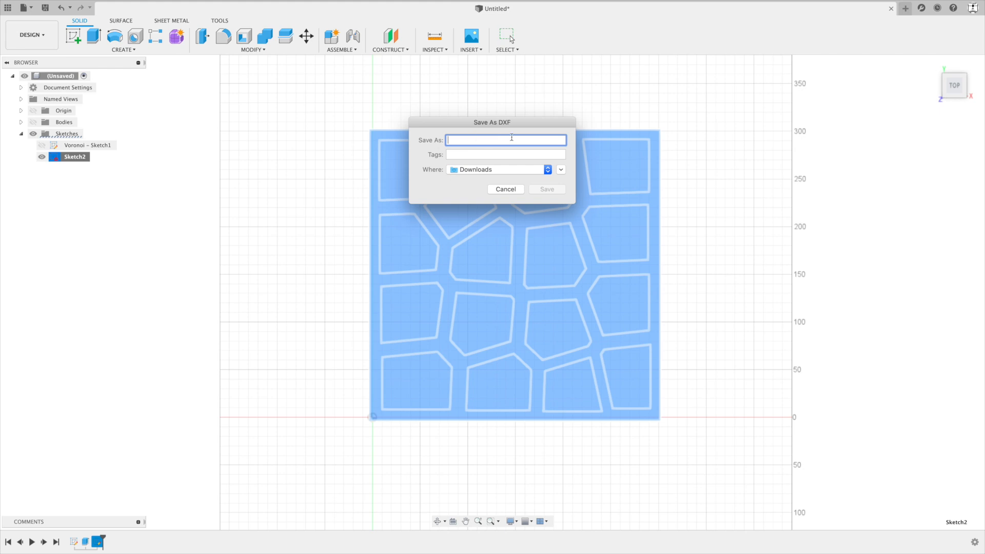
pyautogui.click(505, 188)
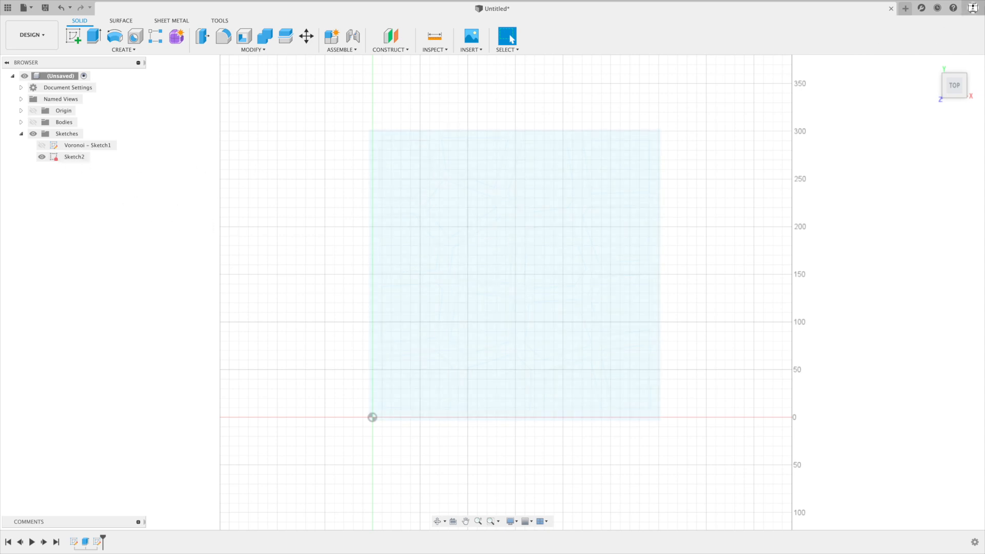
pyautogui.click(975, 8)
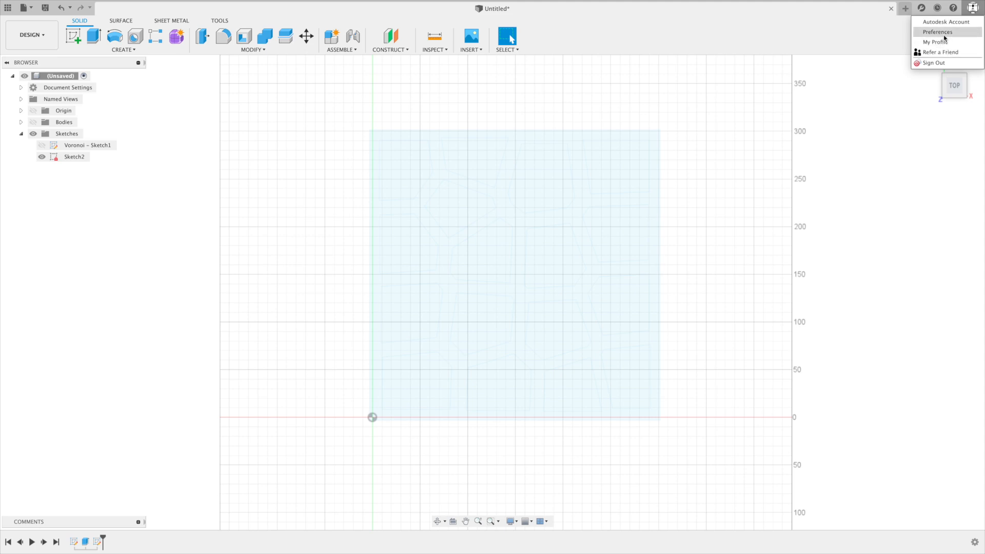
pyautogui.click(937, 31)
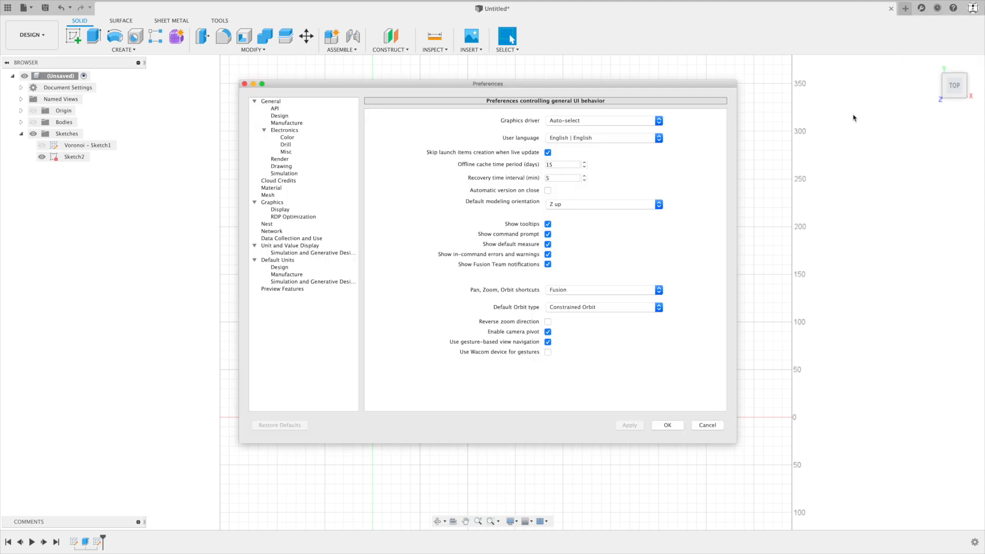
pyautogui.click(279, 115)
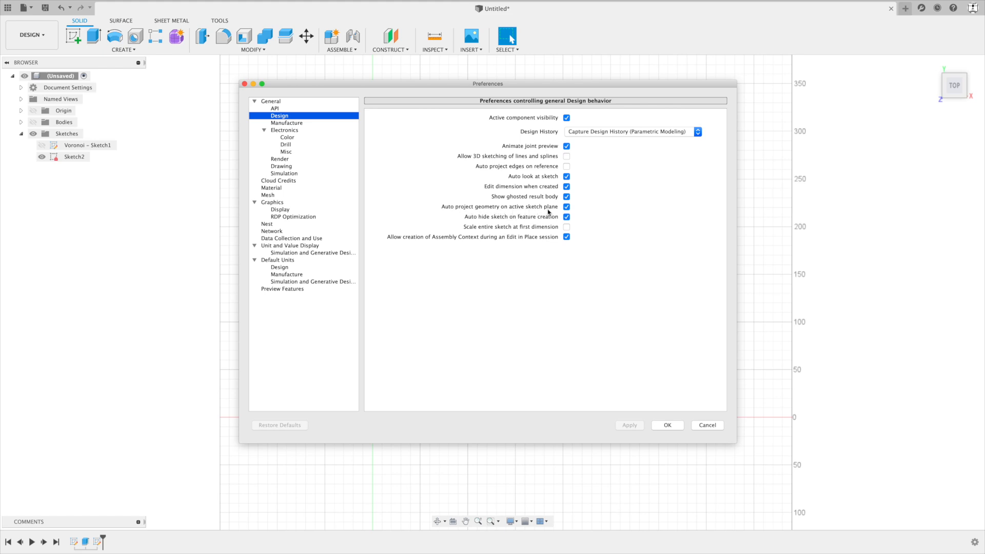
pyautogui.click(566, 206)
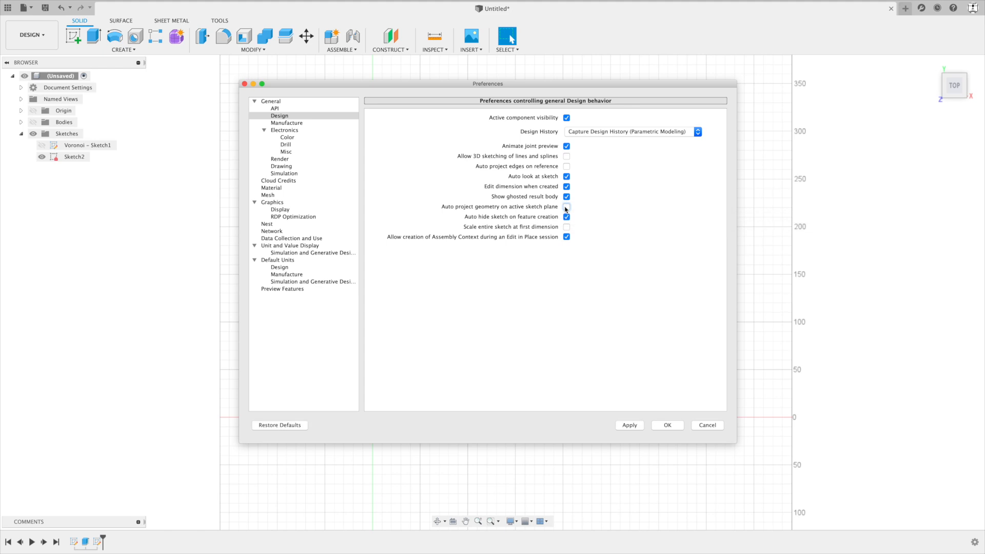
pyautogui.click(567, 207)
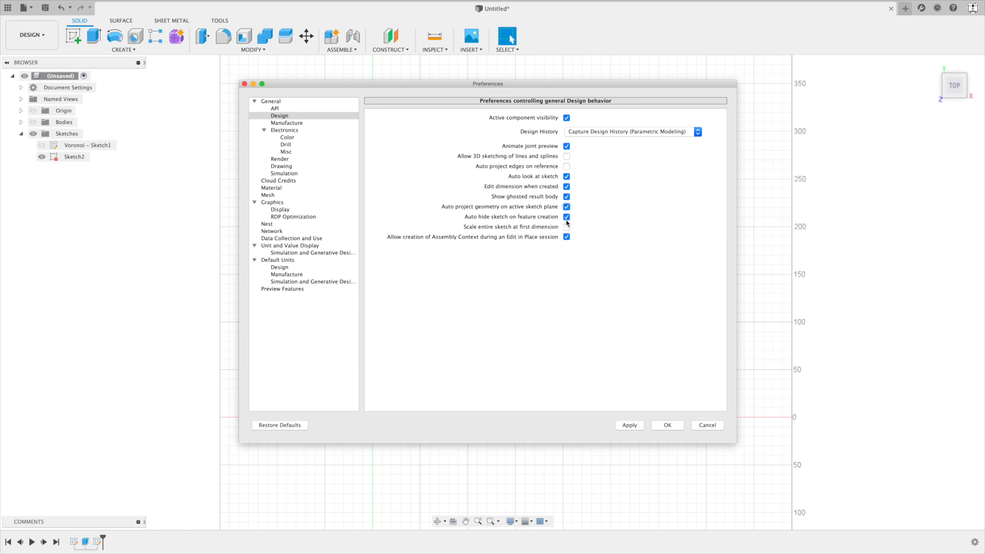
pyautogui.click(566, 227)
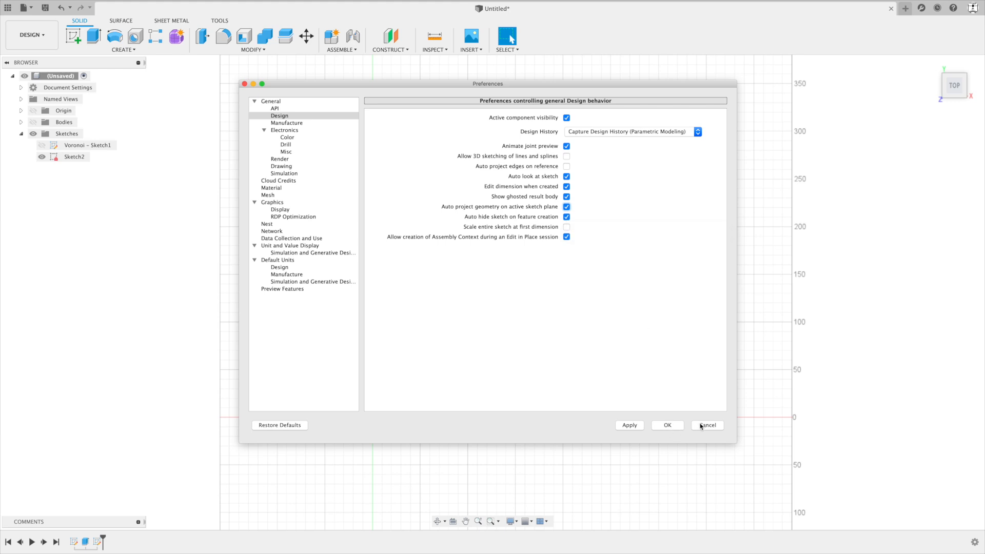
pyautogui.click(706, 424)
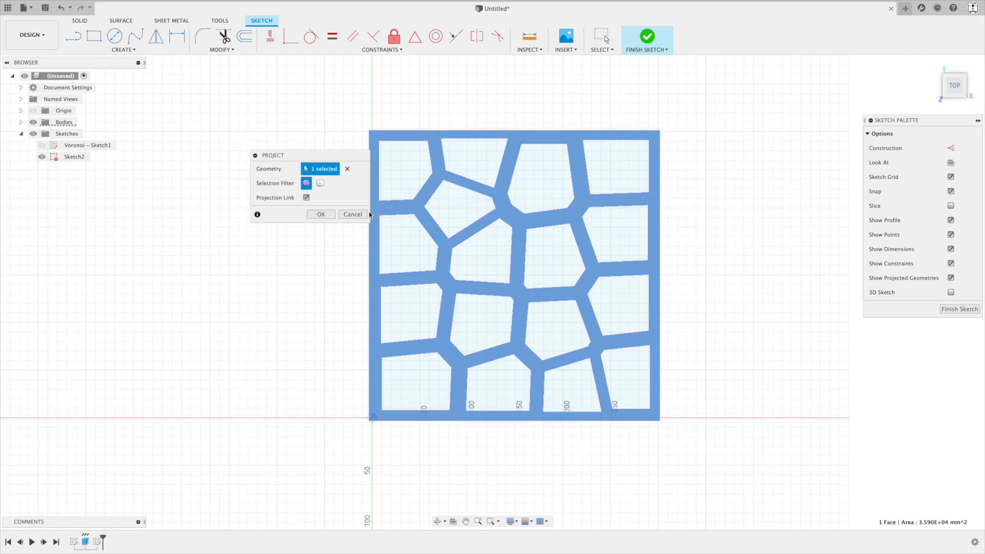
# - Confirm the projection of the panel's lattice face into Sketch2
pyautogui.click(320, 213)
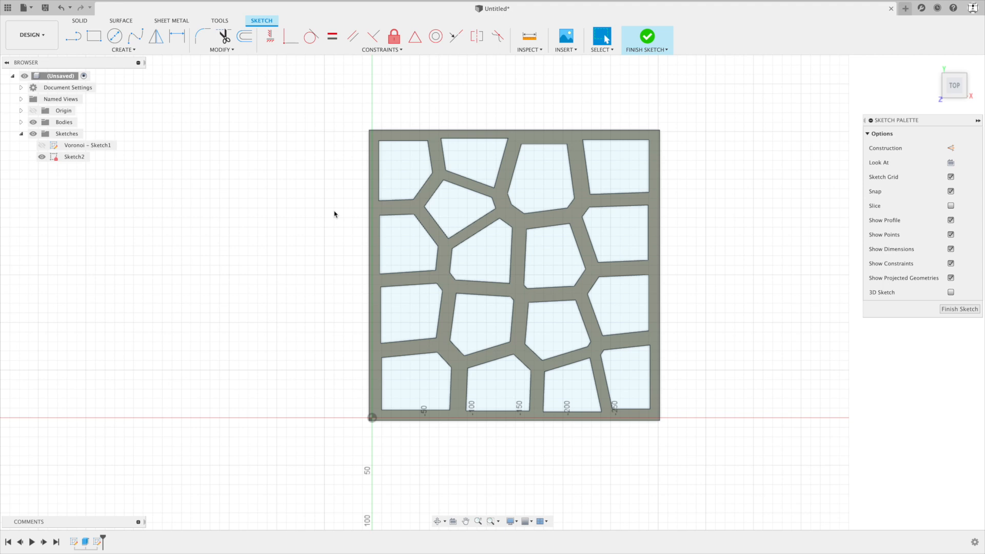
pyautogui.moveTo(277, 251)
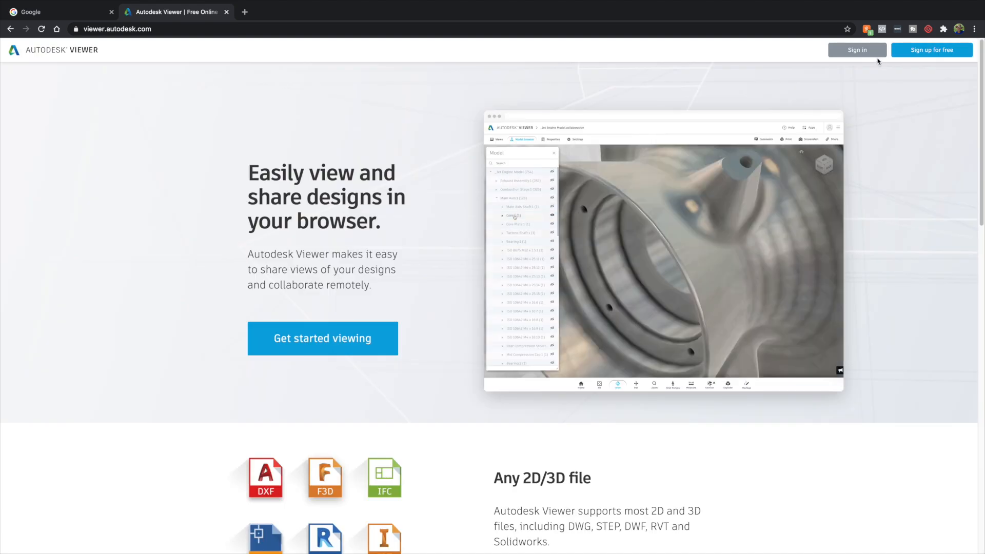
# - Sign in to Autodesk Viewer, upload voronoi dxf.dxf, and show its export options
pyautogui.click(856, 50)
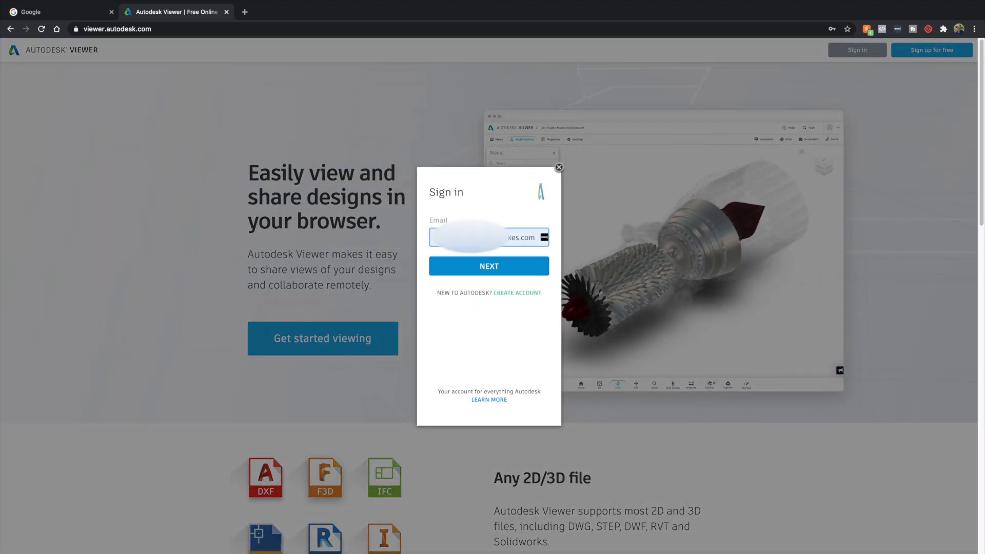
pyautogui.click(488, 266)
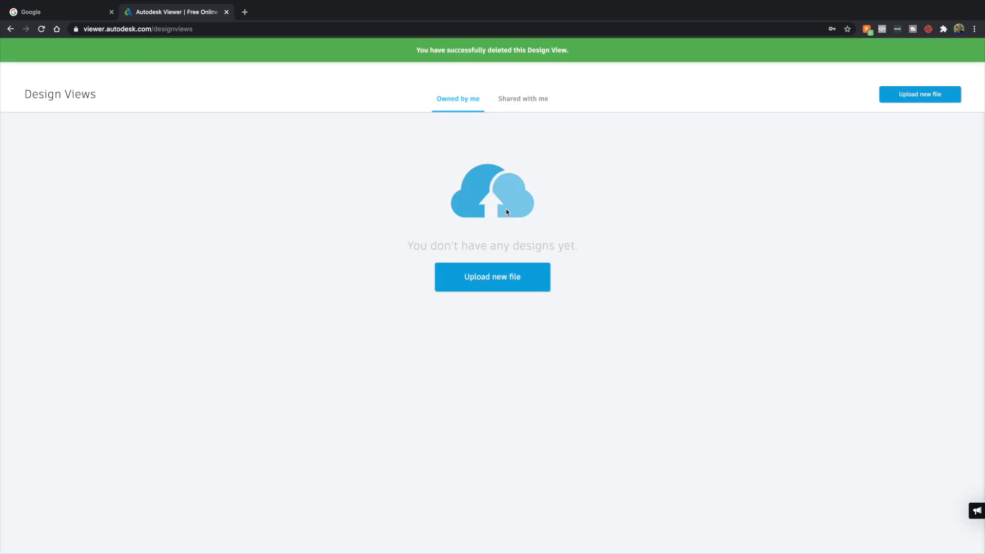
pyautogui.click(491, 277)
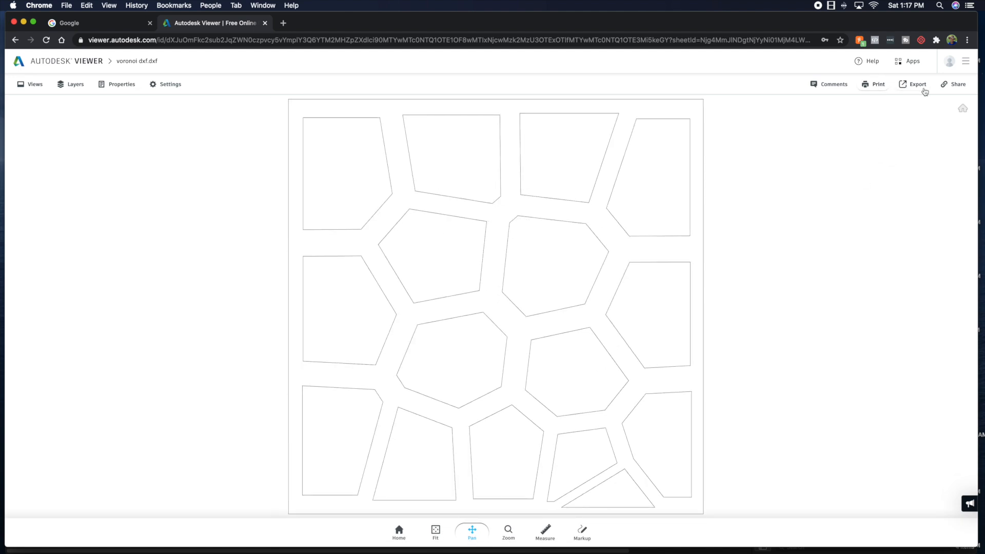
pyautogui.click(916, 83)
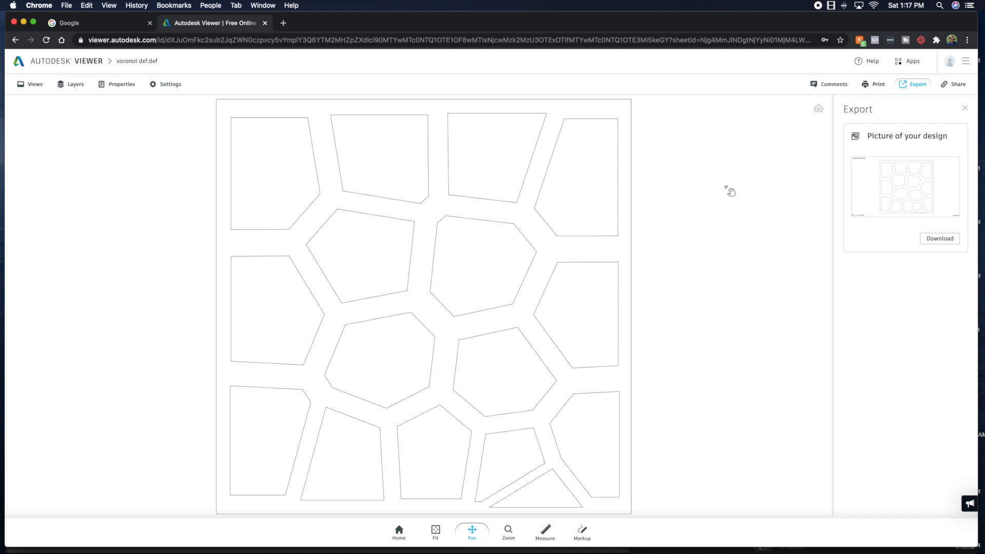